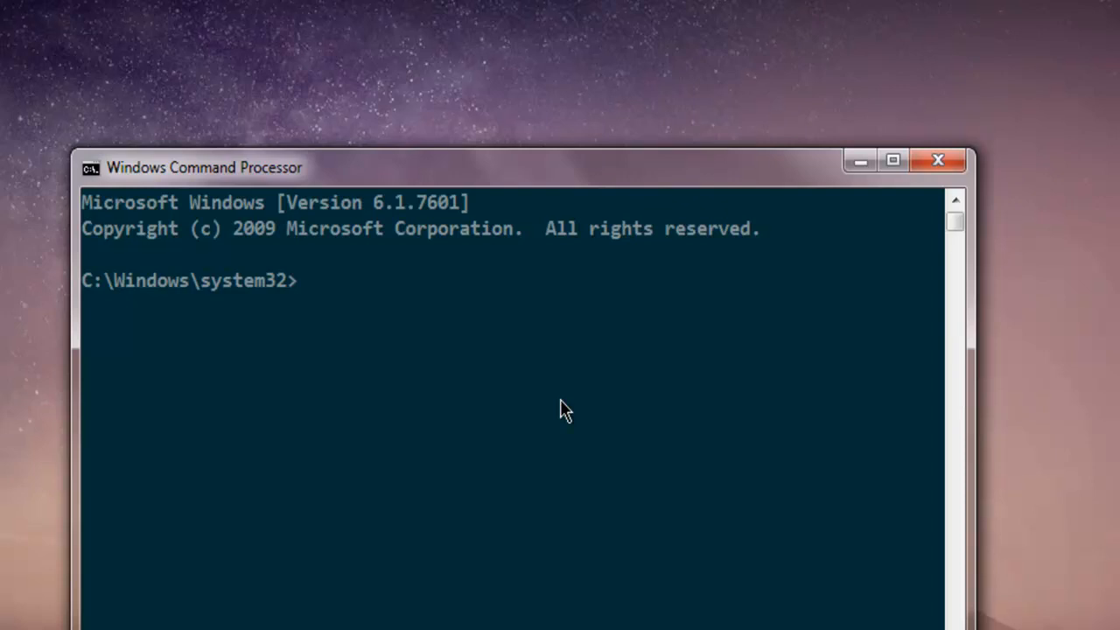
- Enter the command pip install cryptography at the Command Prompt
type("pip in")
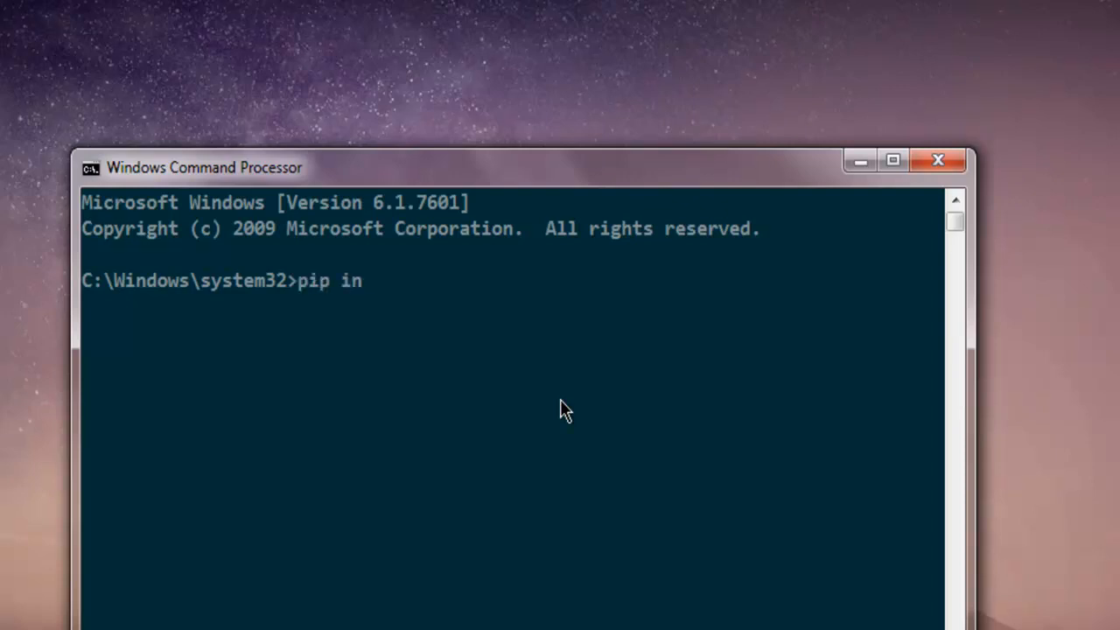
type("stall cryptoc")
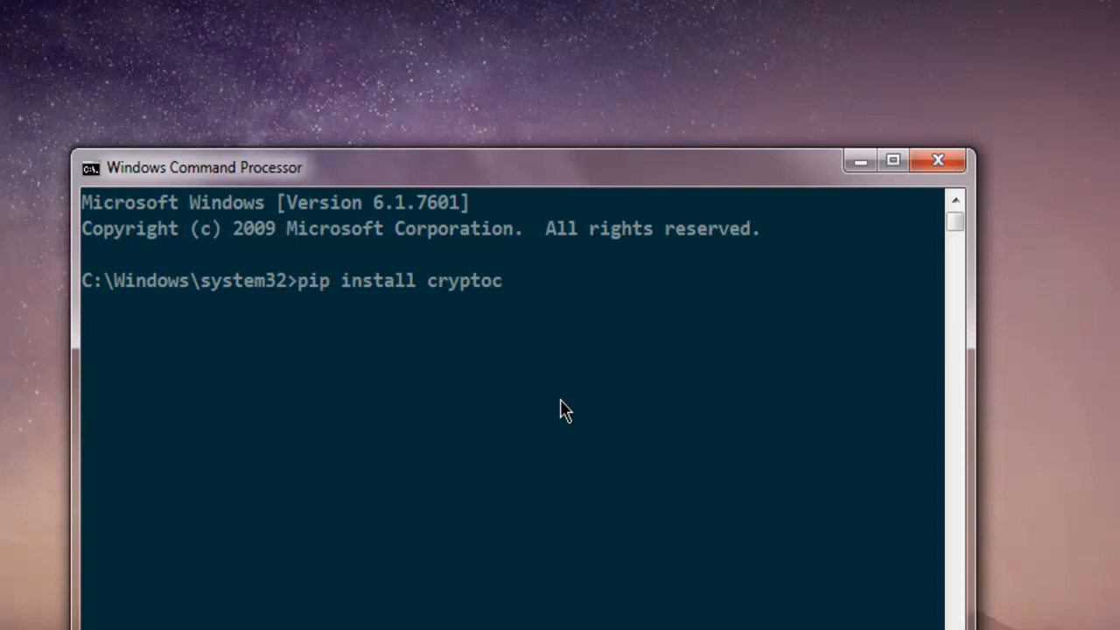
type("raphy")
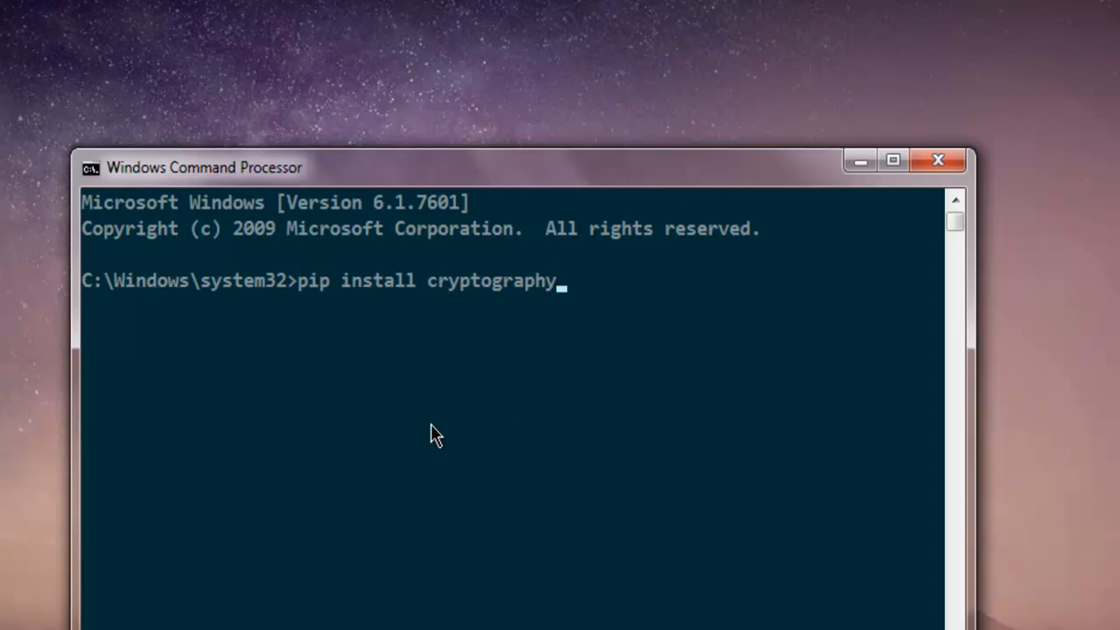
mouse_move(511, 534)
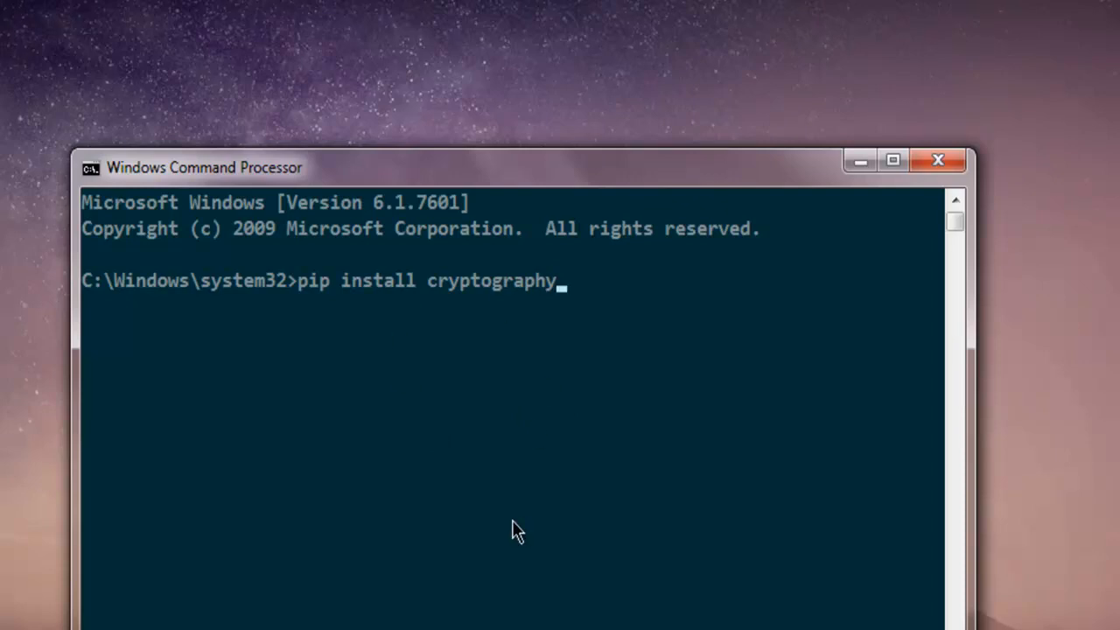
mouse_move(374, 301)
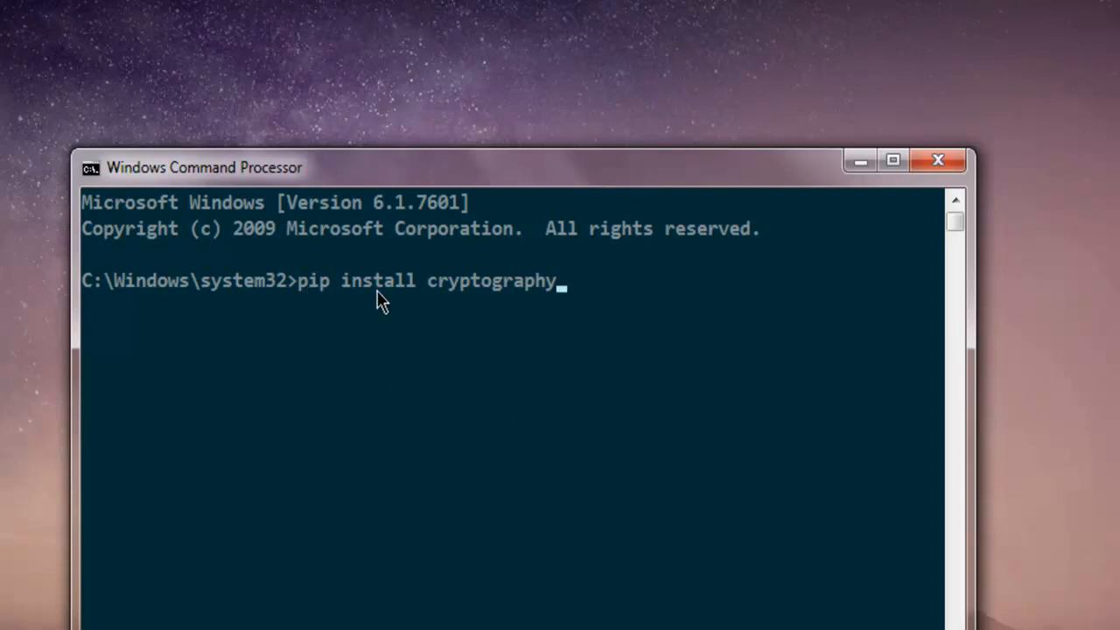
mouse_move(560, 301)
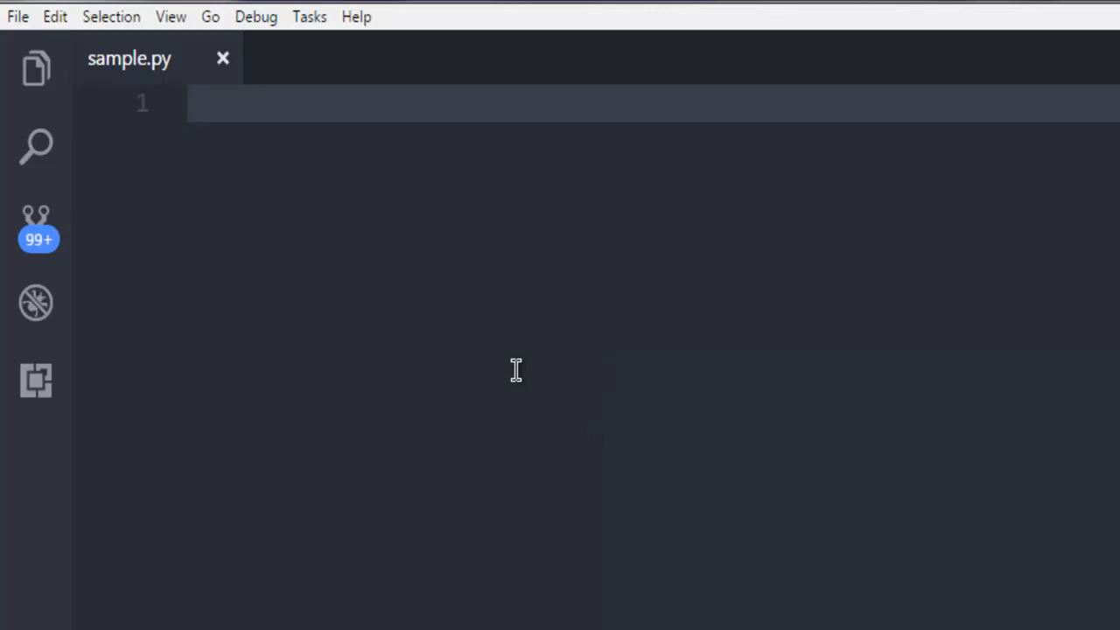
- Write the first line of sample.py: from cryptography.fernet import Fernet
left_click(91, 104)
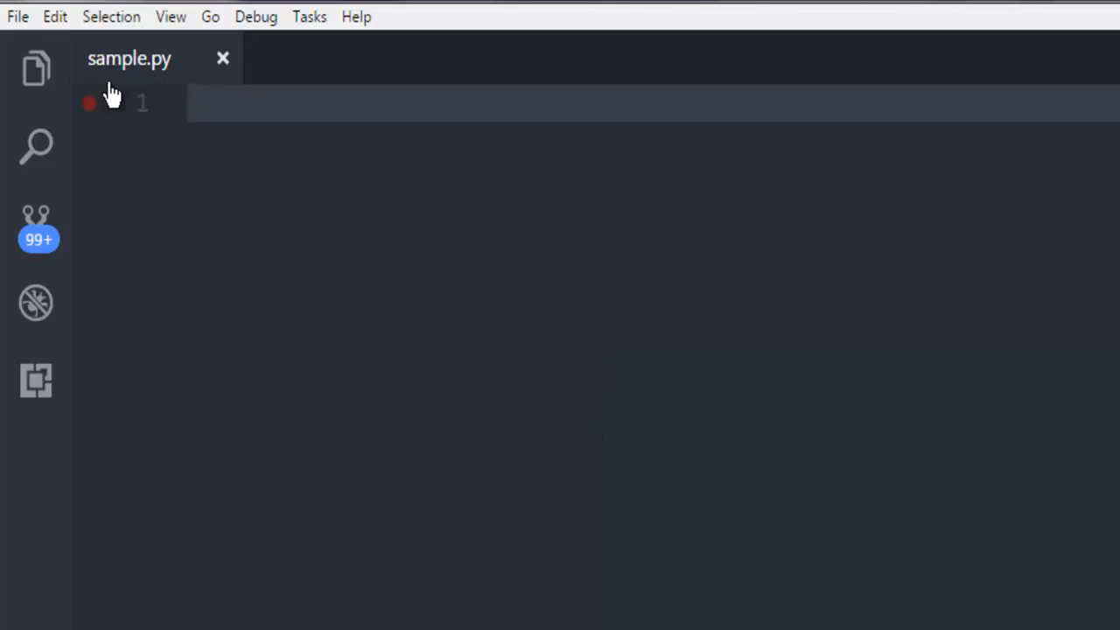
mouse_move(171, 77)
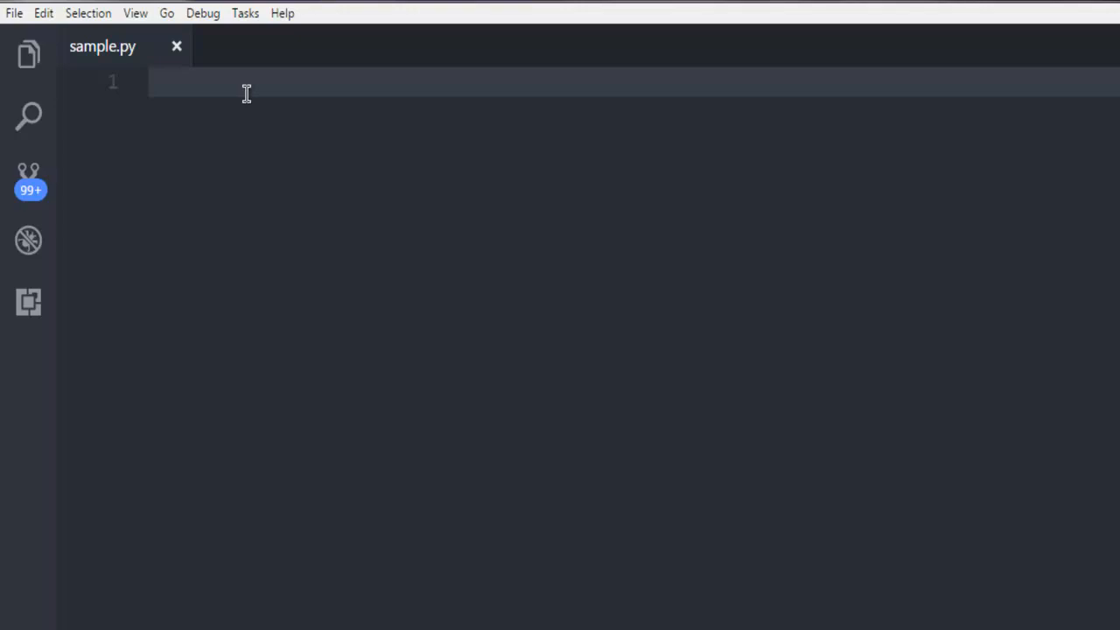
type("from")
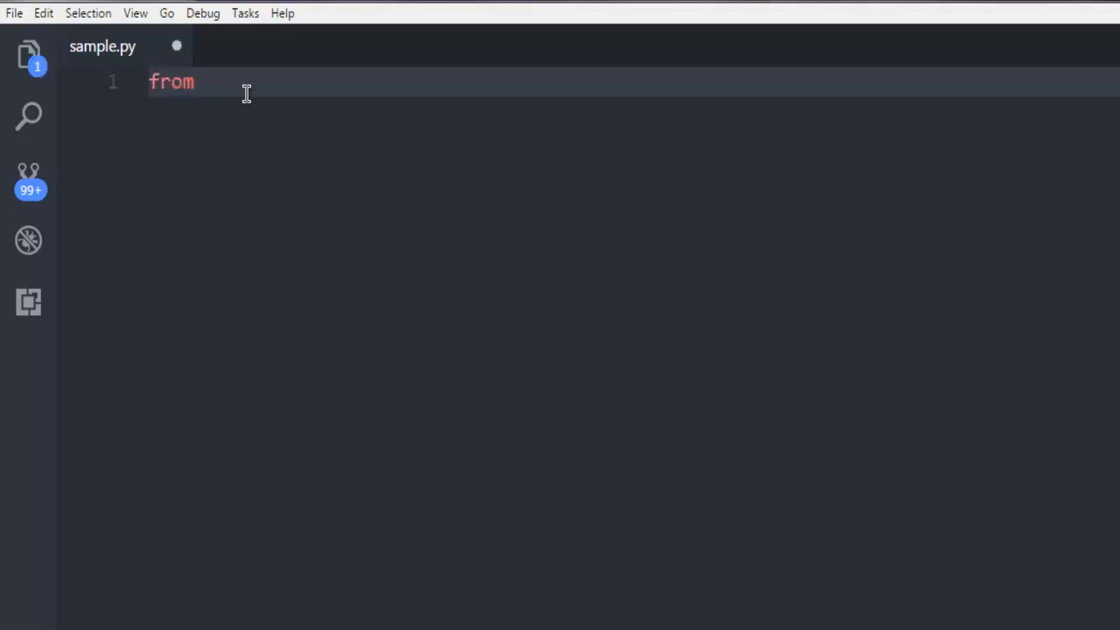
type("c")
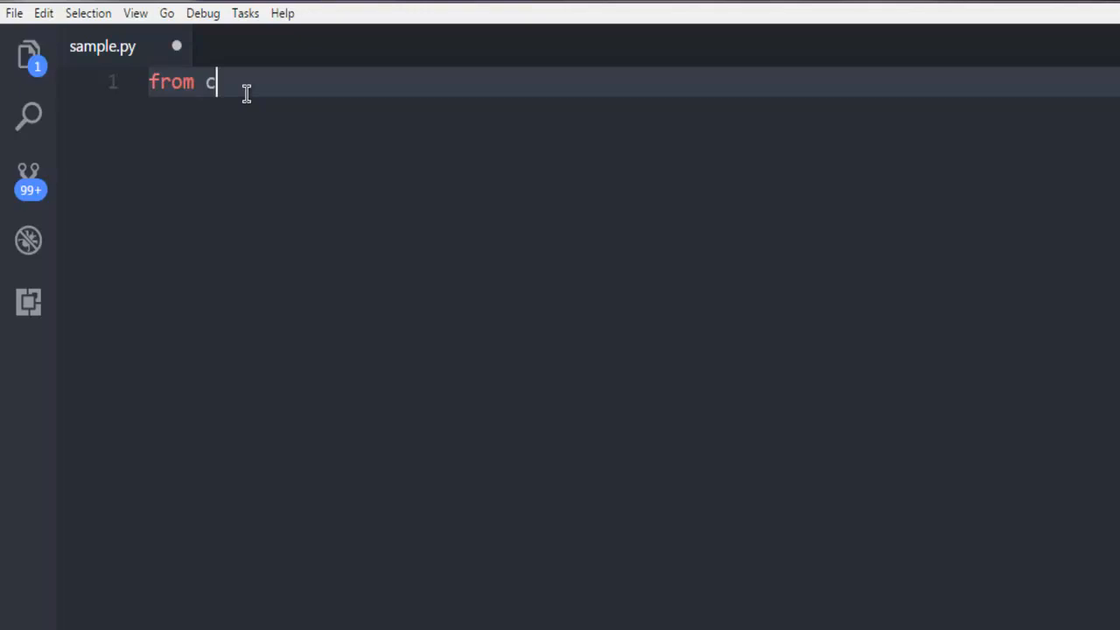
type("ryp")
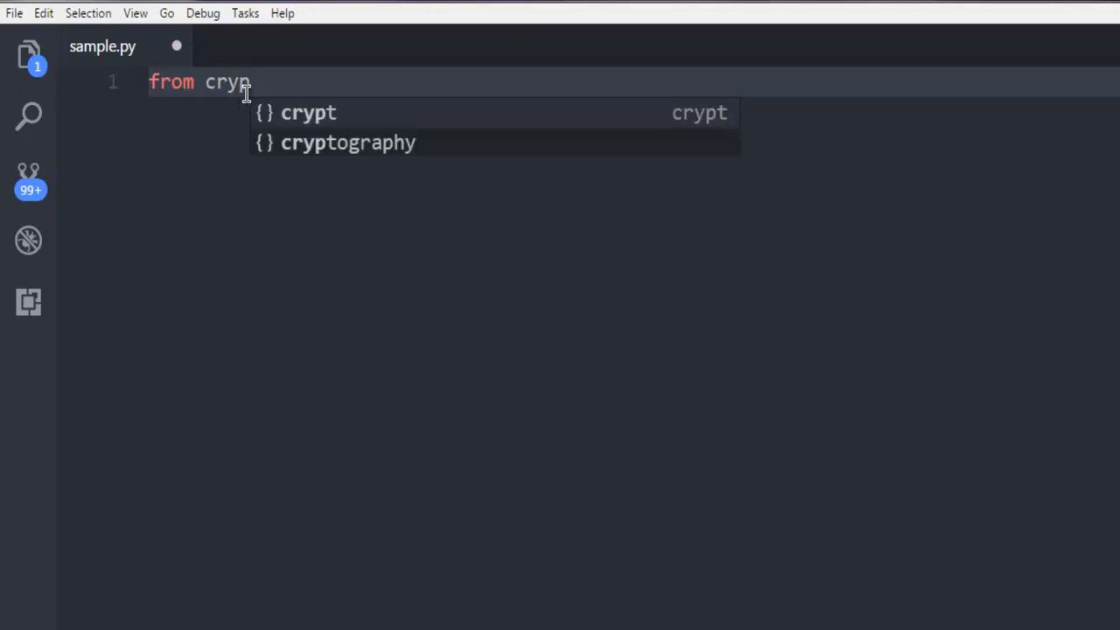
key("Down")
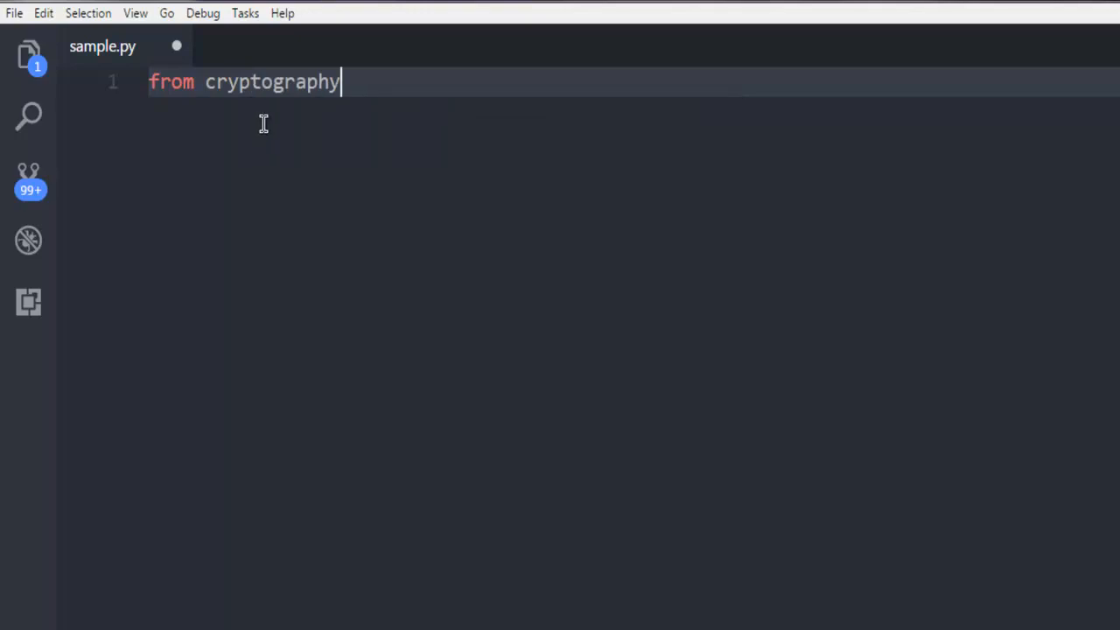
type(".")
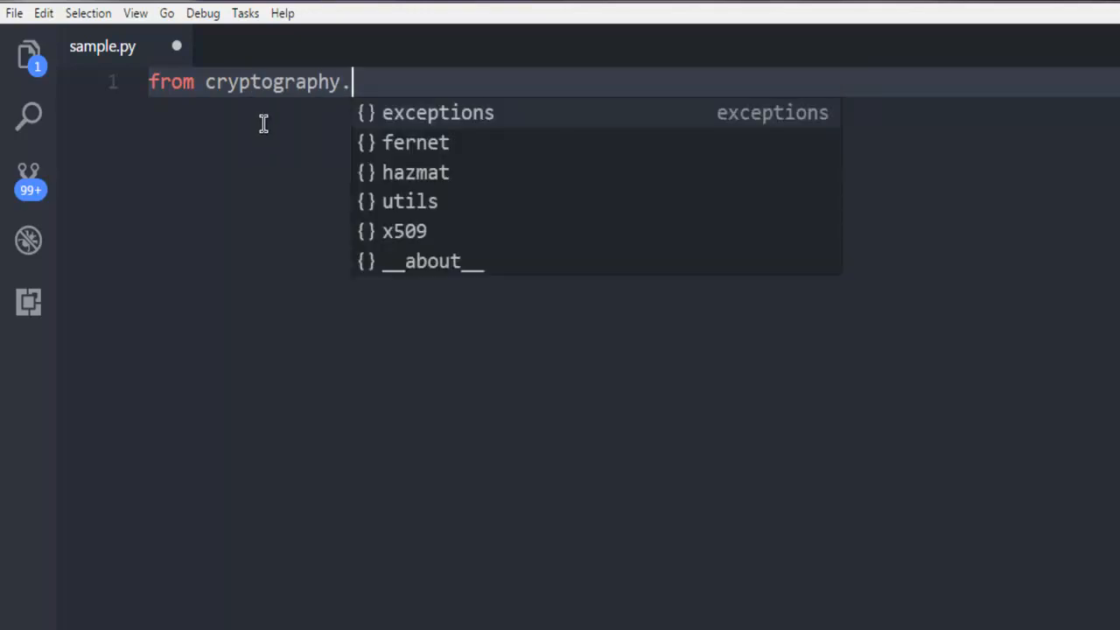
mouse_move(408, 150)
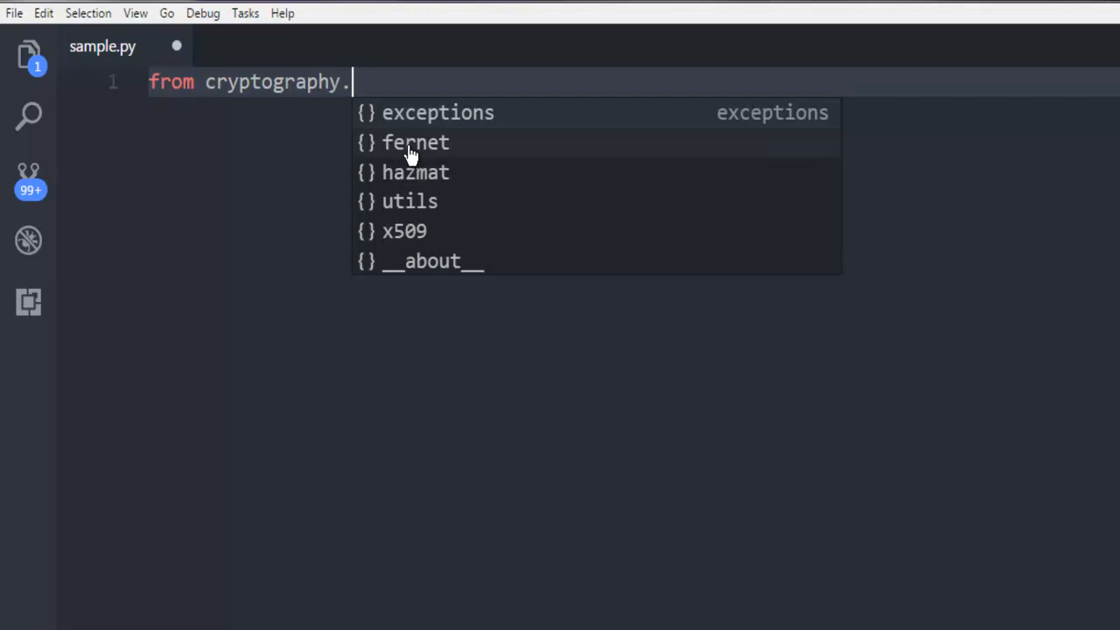
left_click(413, 144)
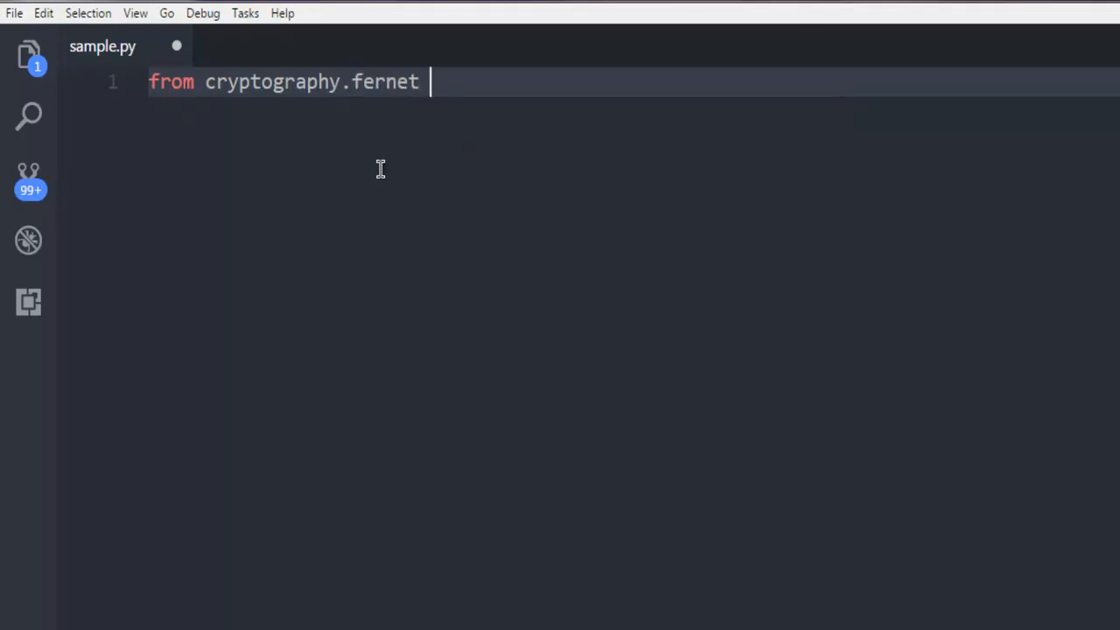
type("import")
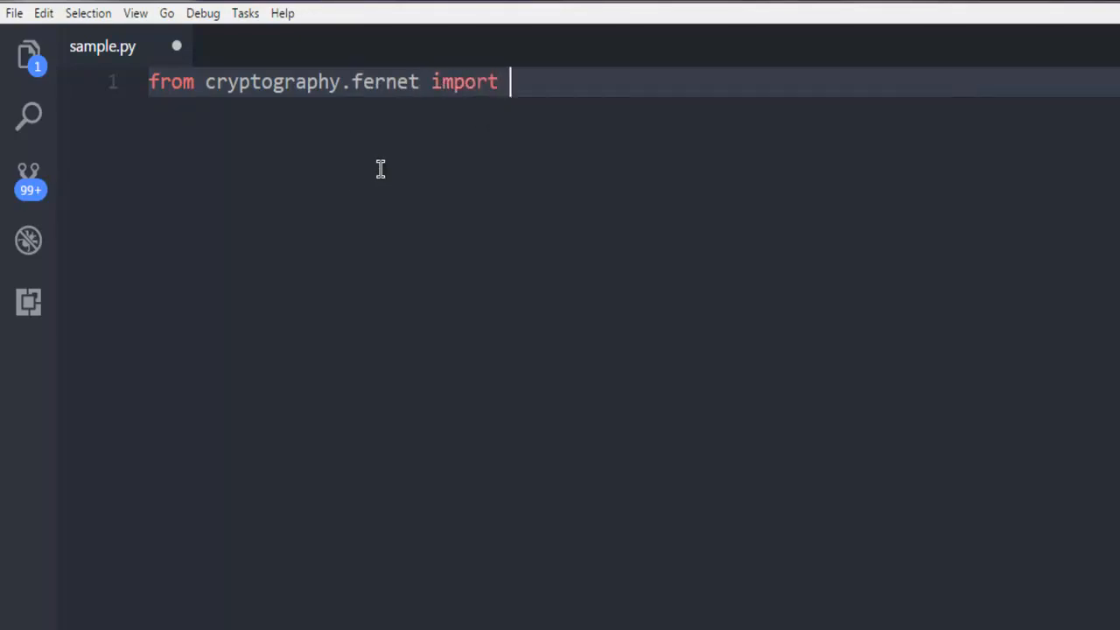
type("ferne")
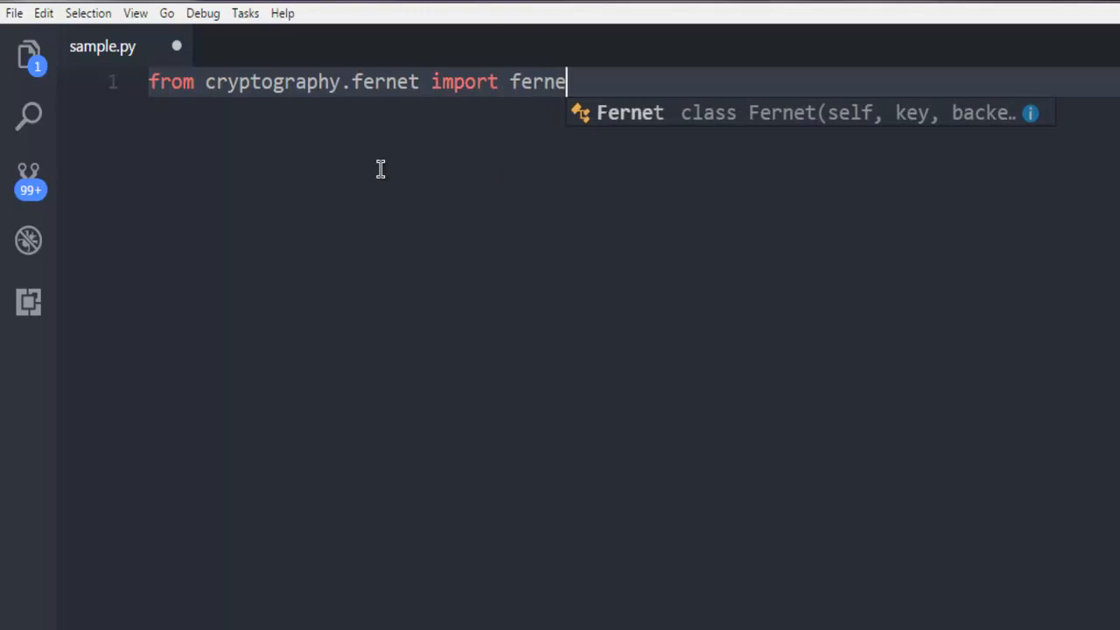
mouse_move(633, 122)
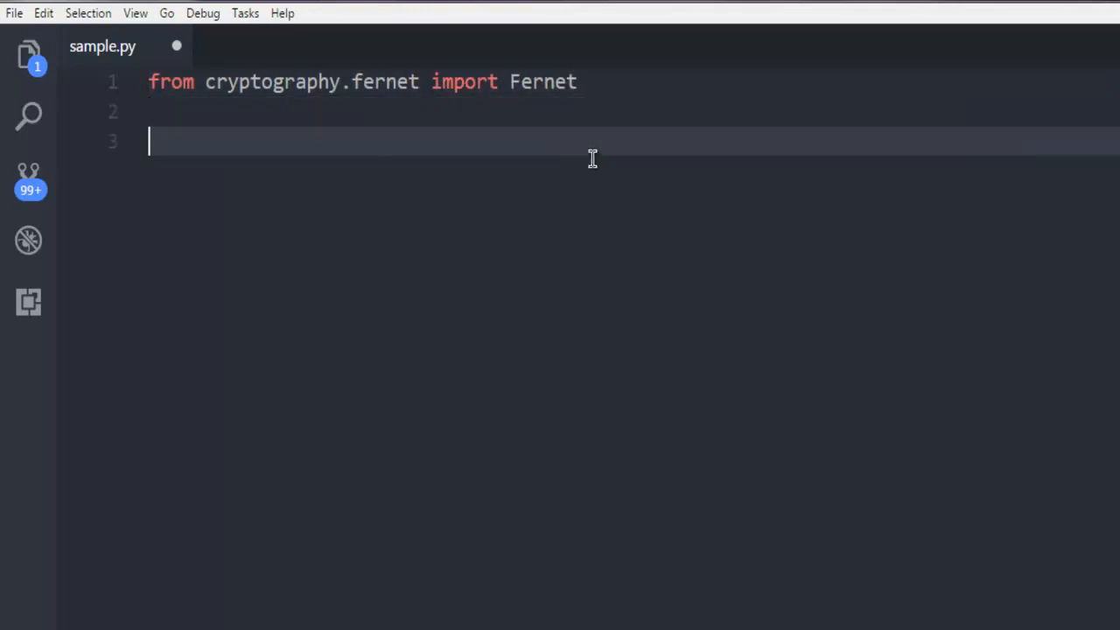
- Save sample.py and add the line key = Fernet.generate_key()
key("Ctrl+s")
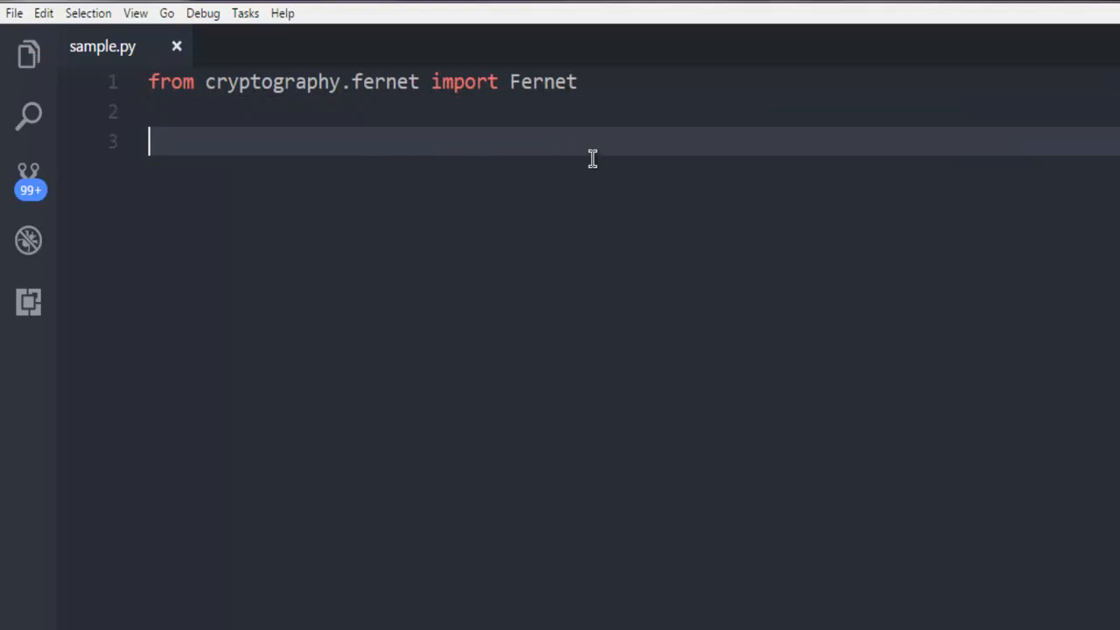
type("key =")
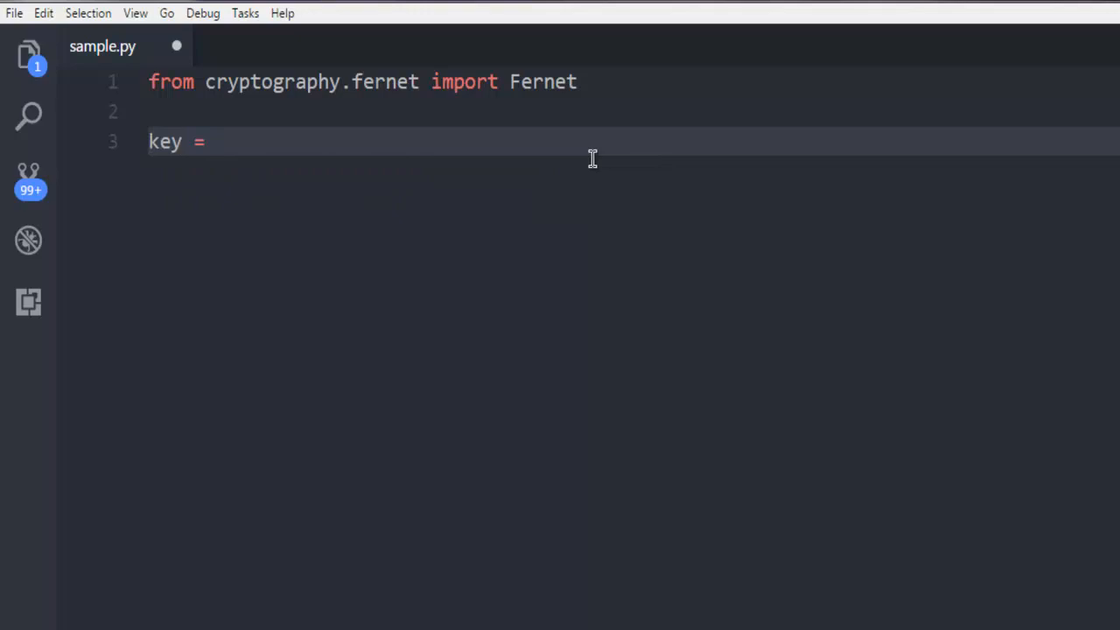
type("Fernet")
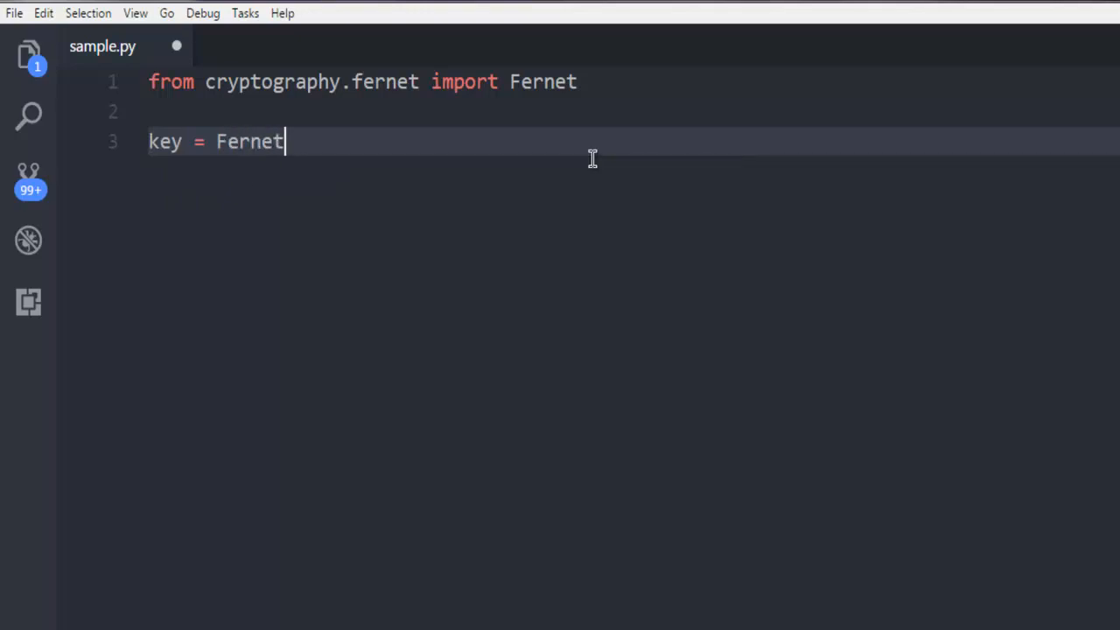
type(".ge")
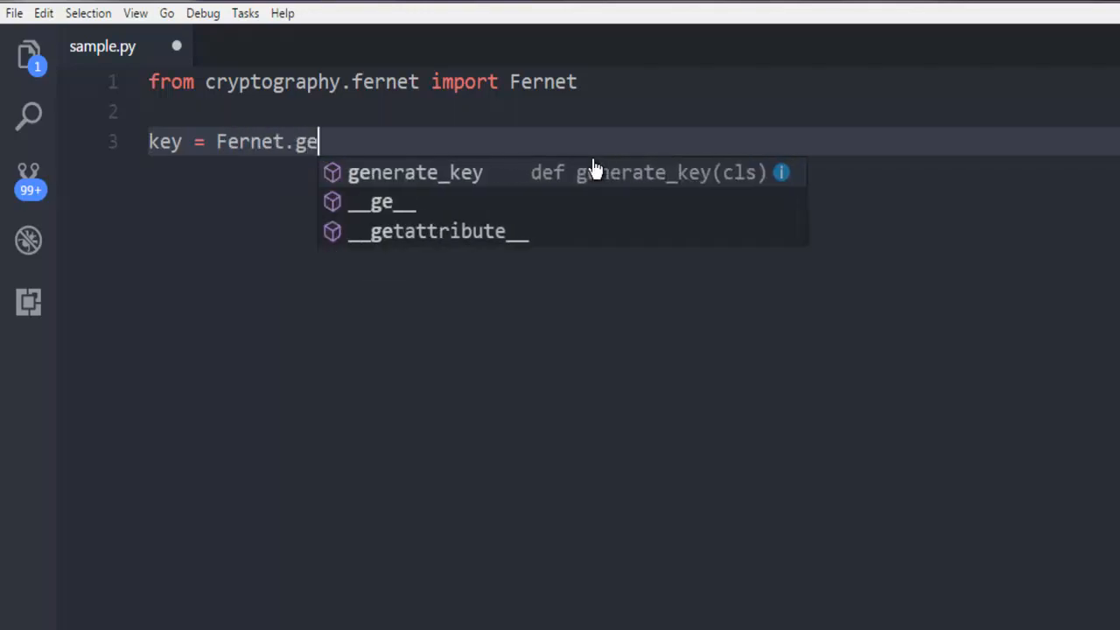
left_click(415, 174)
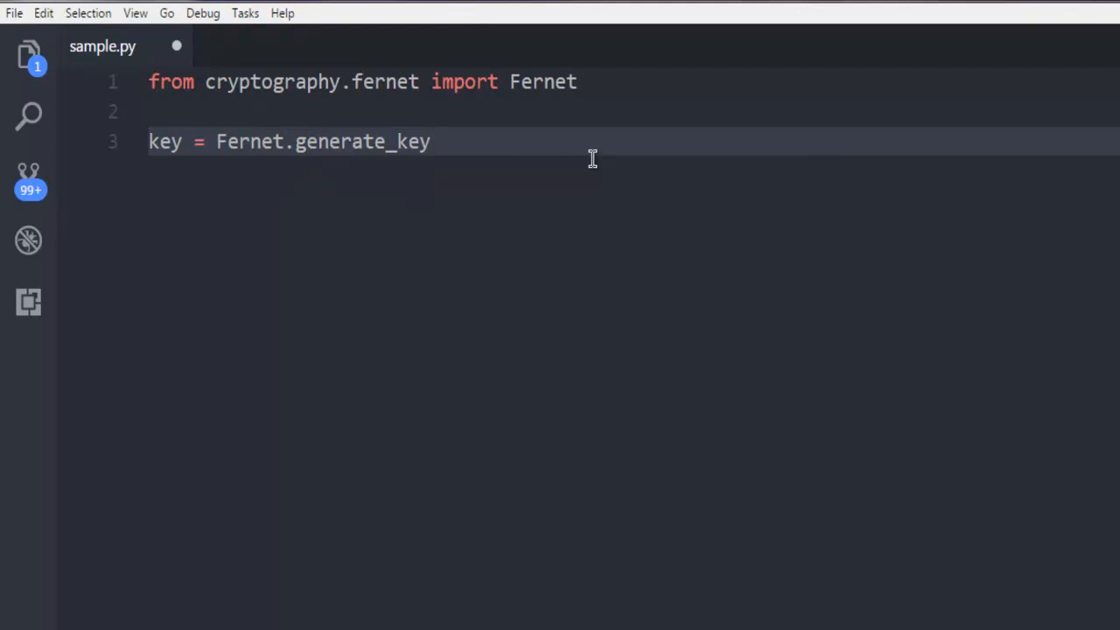
type("()")
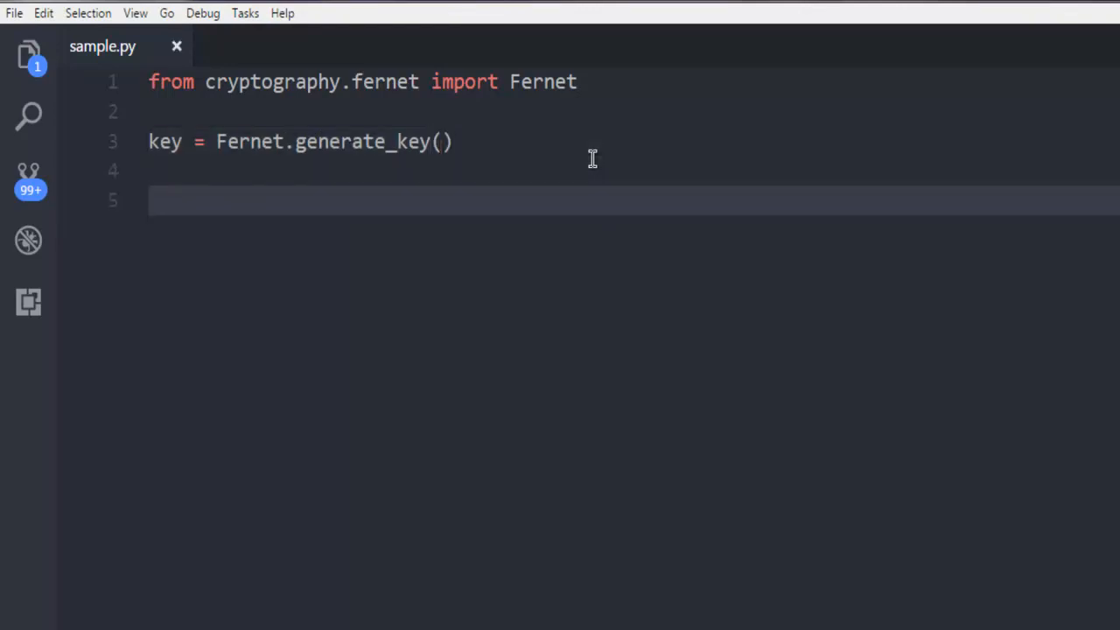
- Add the line cipher_suite = Fernet(key) to build the cipher suite
type("crip")
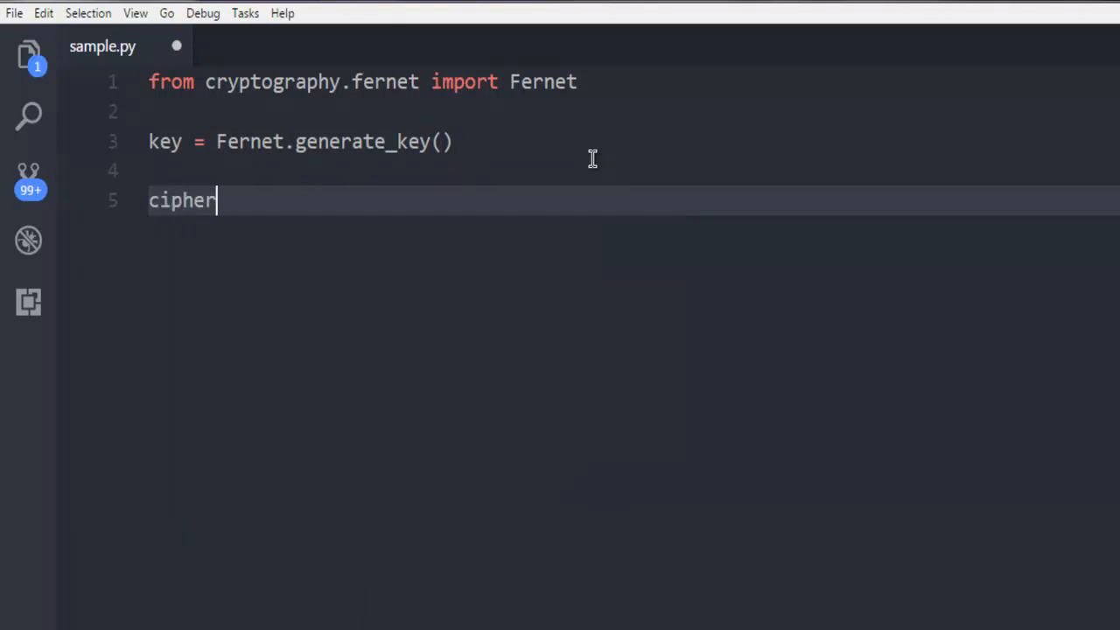
type("_suite")
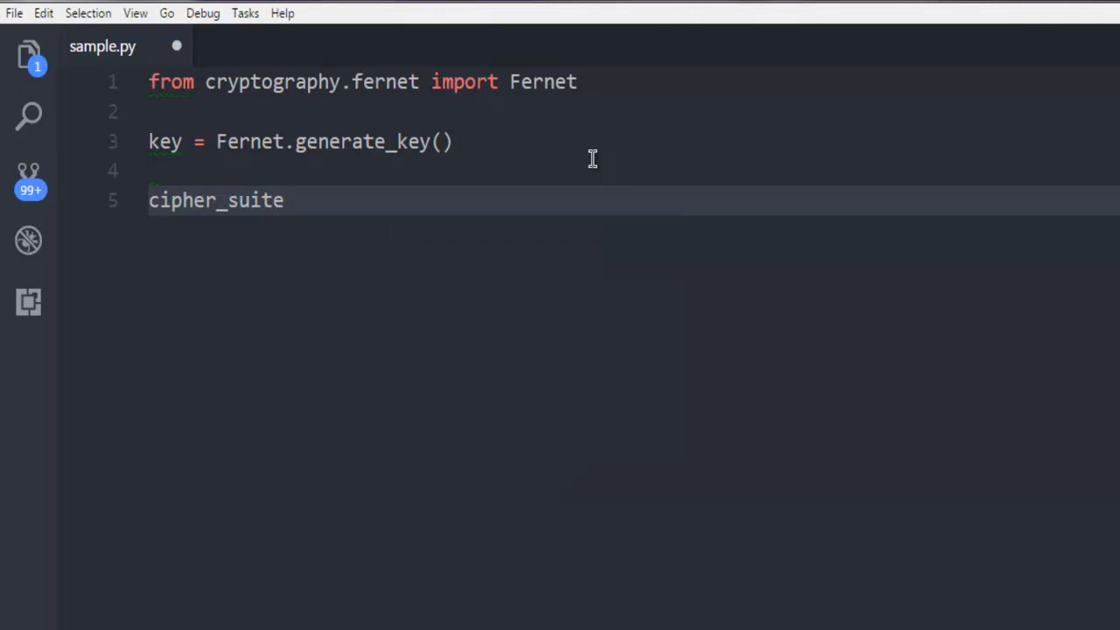
type("= Fe")
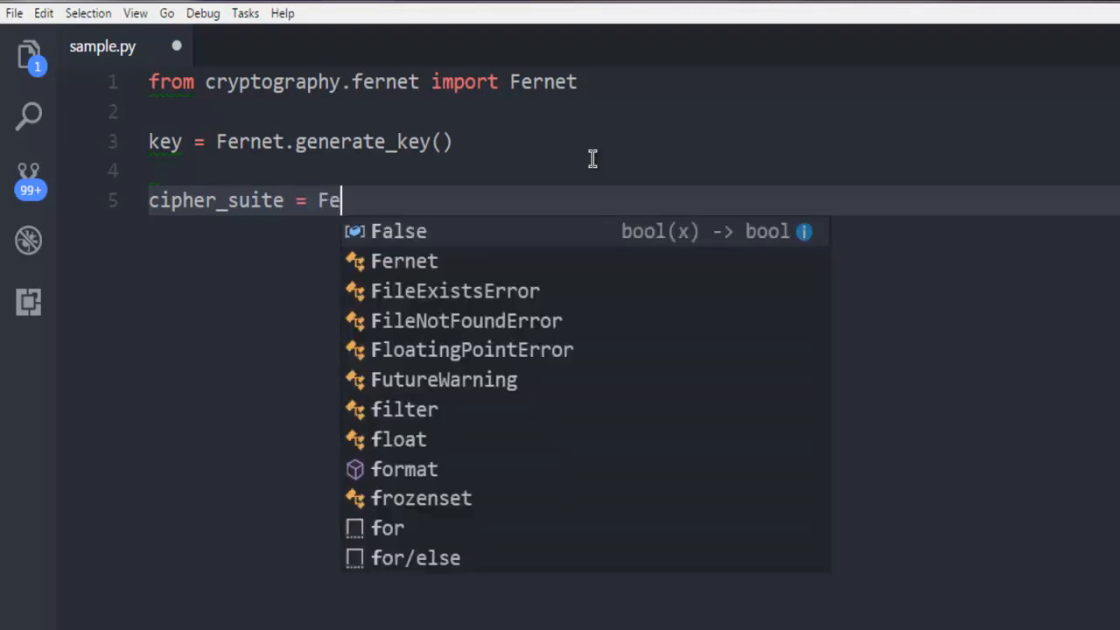
type("rnet(key")
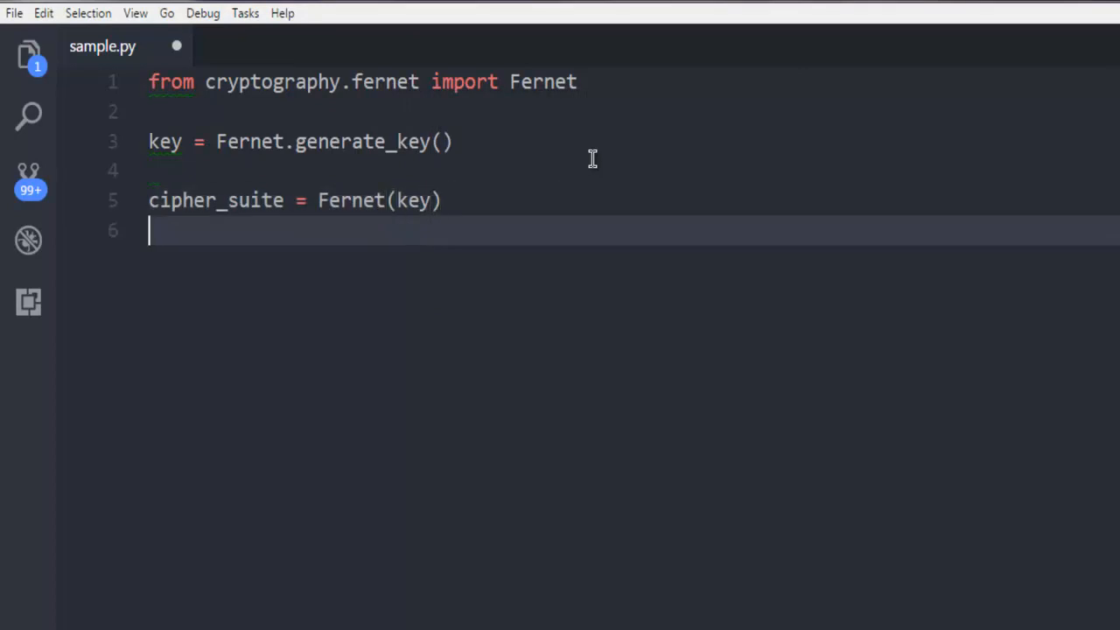
- Add cipher_text = cipher_suite.encrypt(b"DevNami YouTube Channel") to encrypt the byte string
key("Enter")
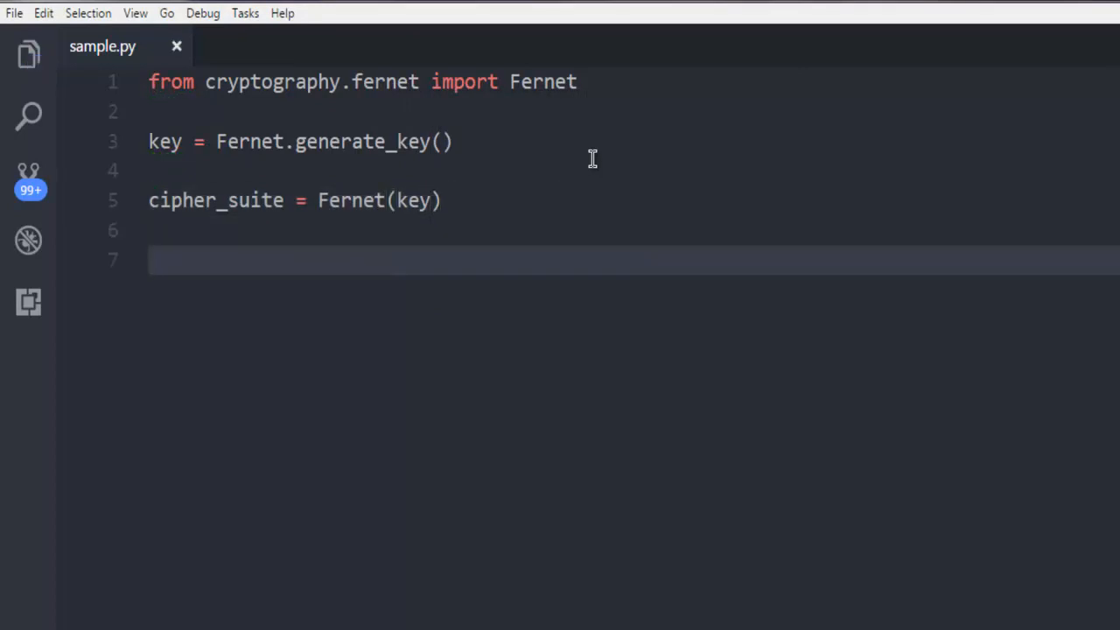
type("cipher")
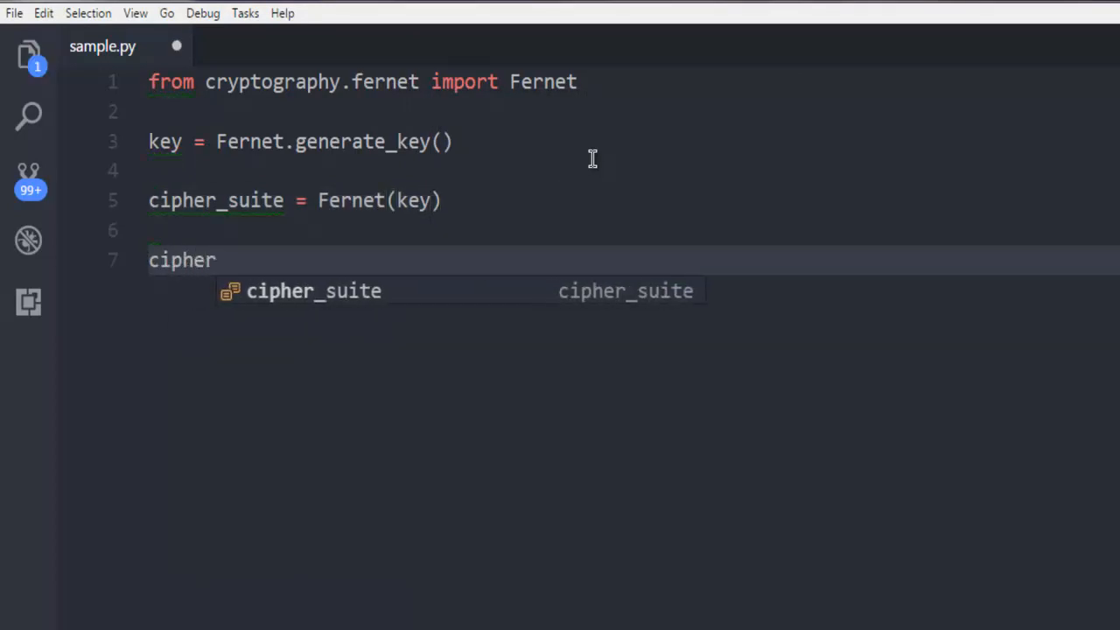
type("_text")
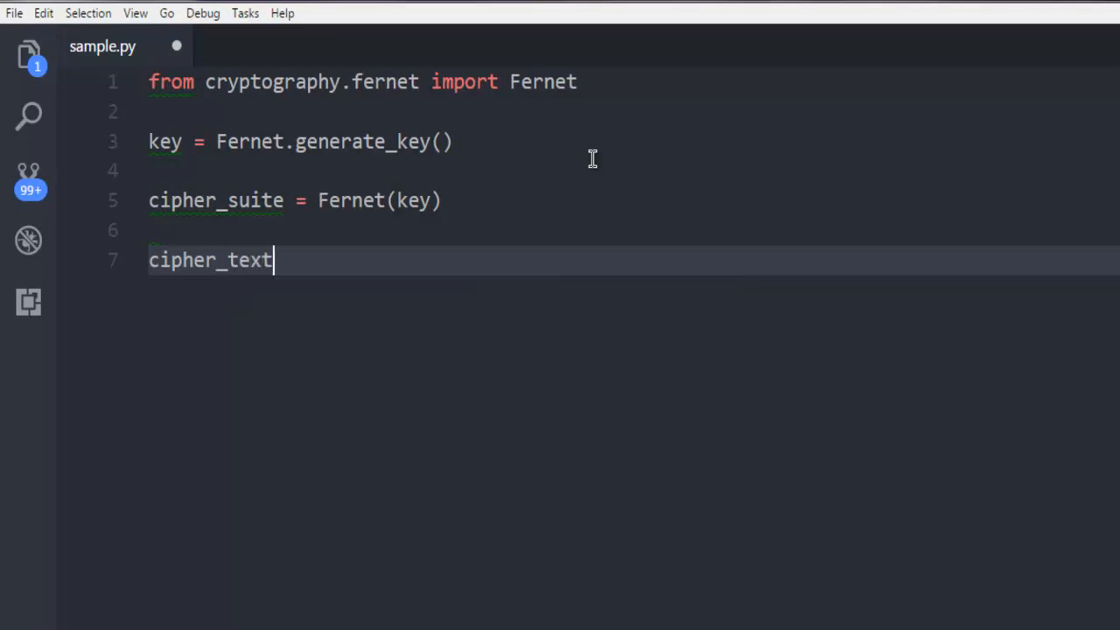
type("=")
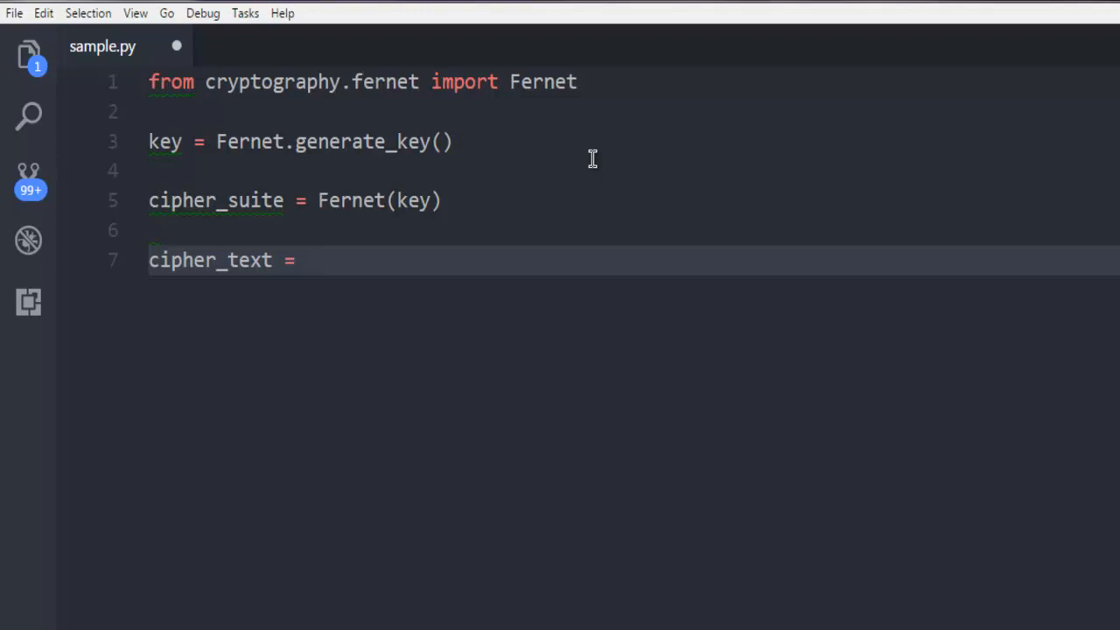
type("cip")
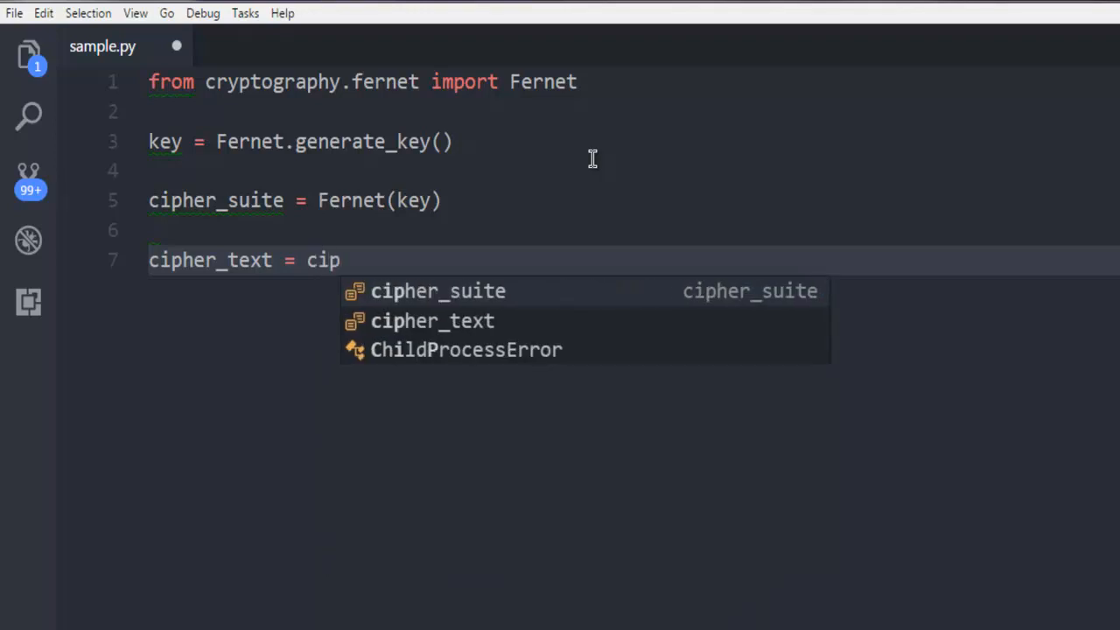
type("her_suite.encrypt")
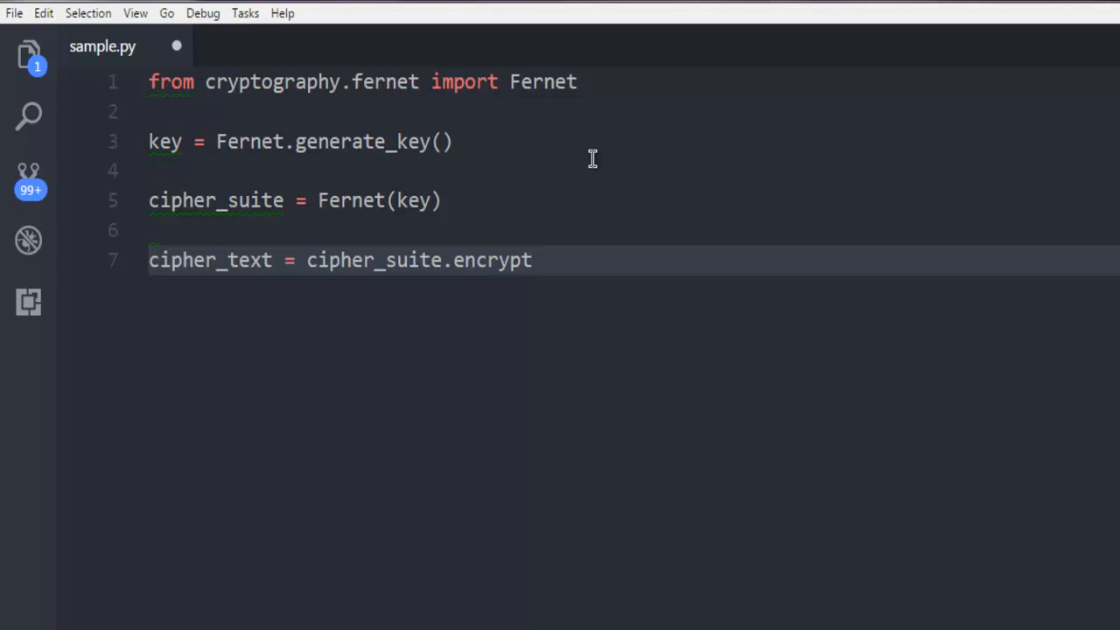
type("()")
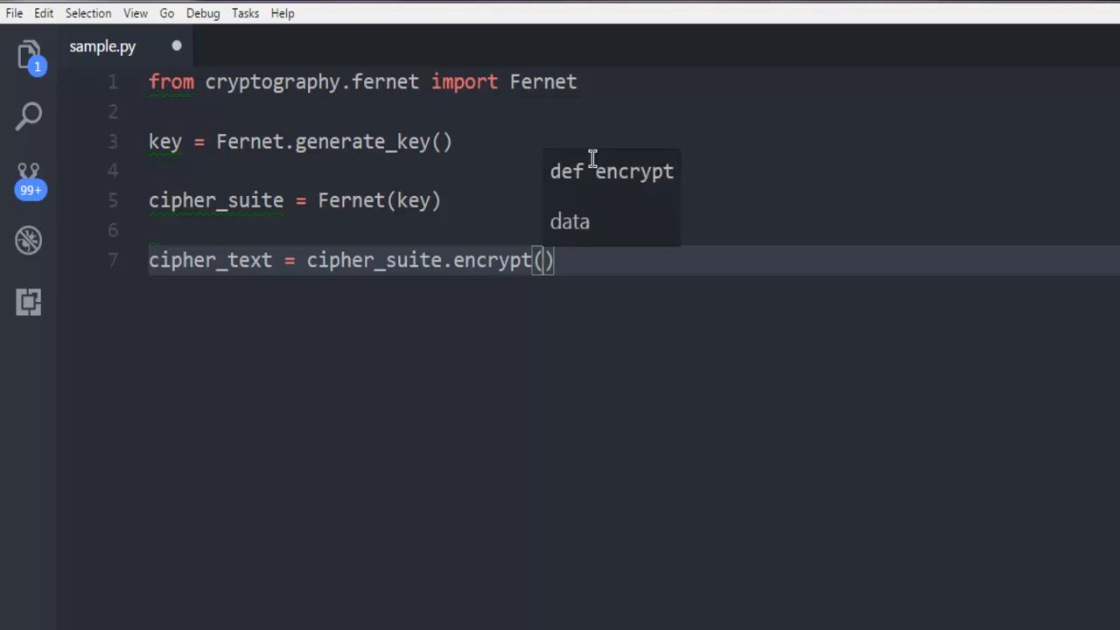
type("b\"")
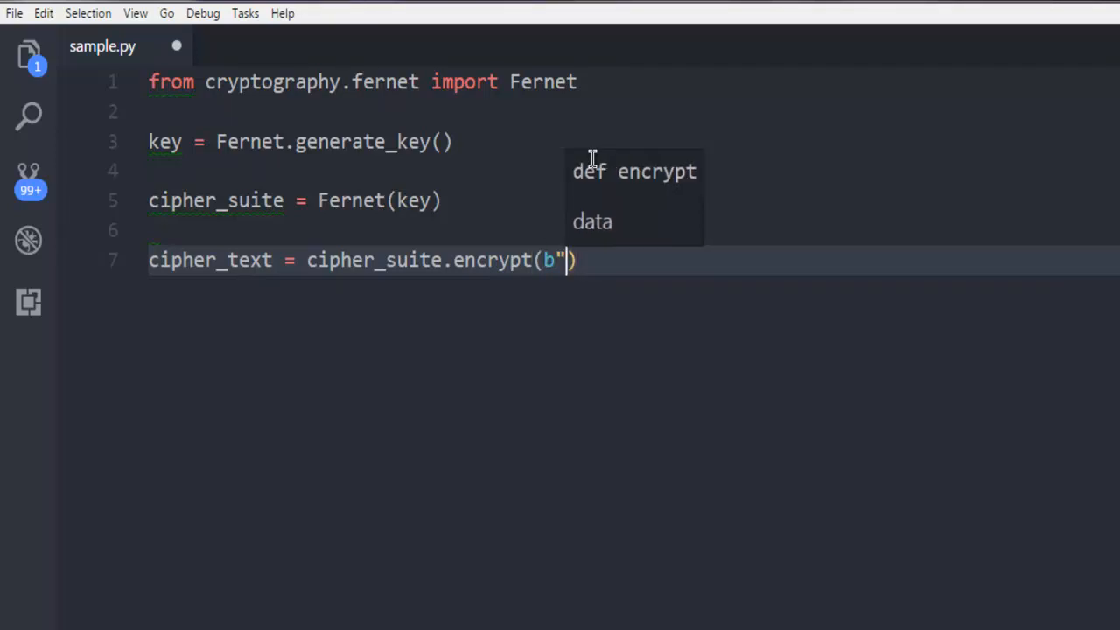
type("Dev")
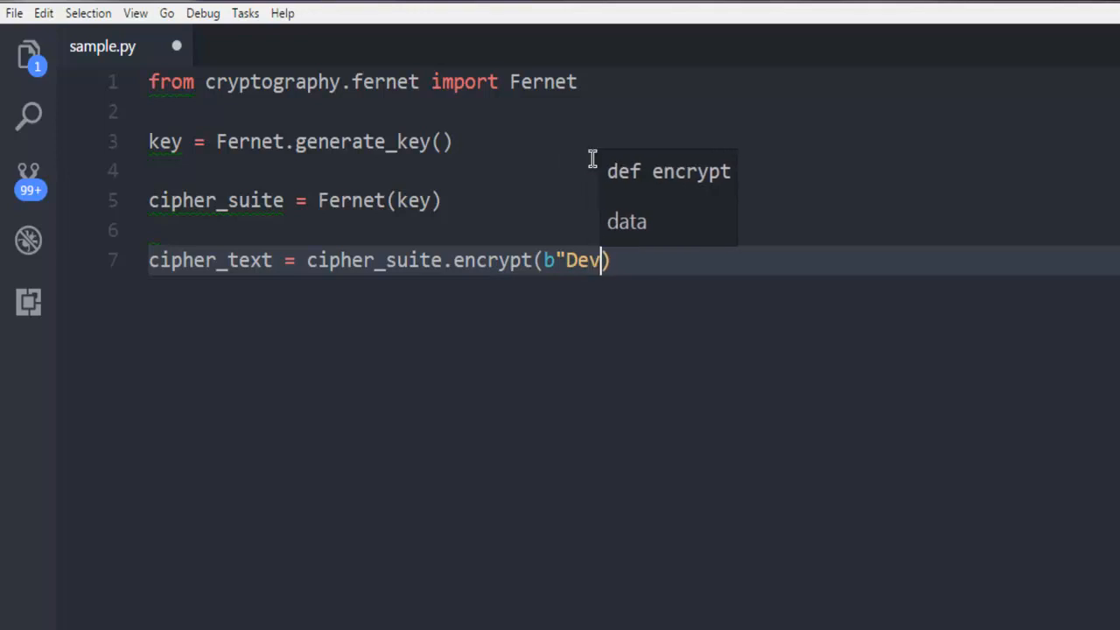
type("Nami YouTube Cha")
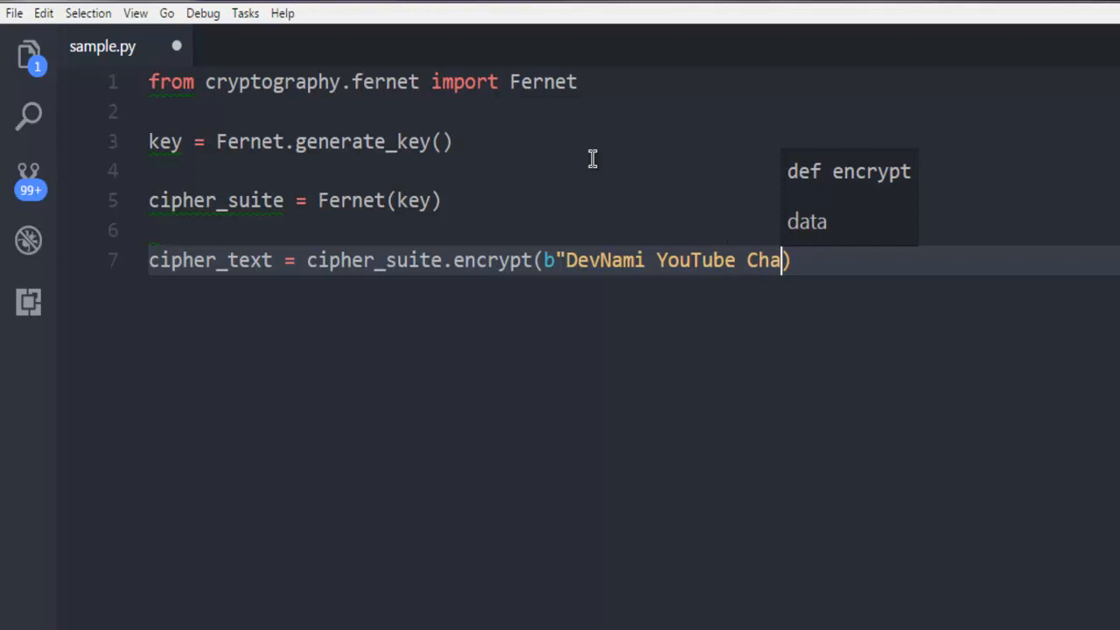
type("nnel\"")
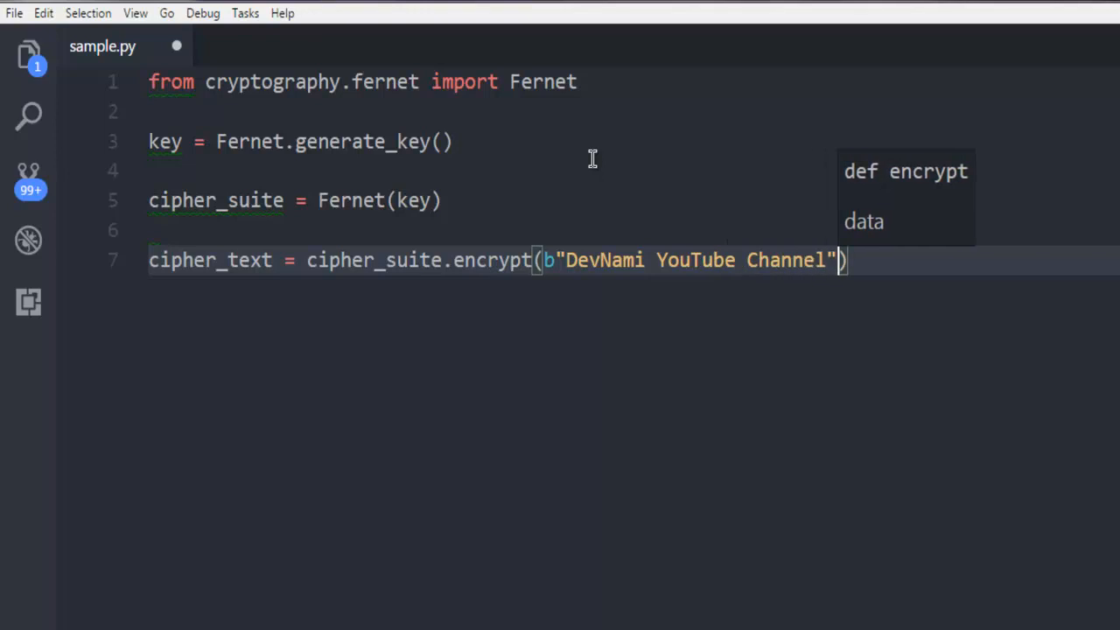
- Add print(cipher_text) on the next line to show the encrypted token
key("Enter")
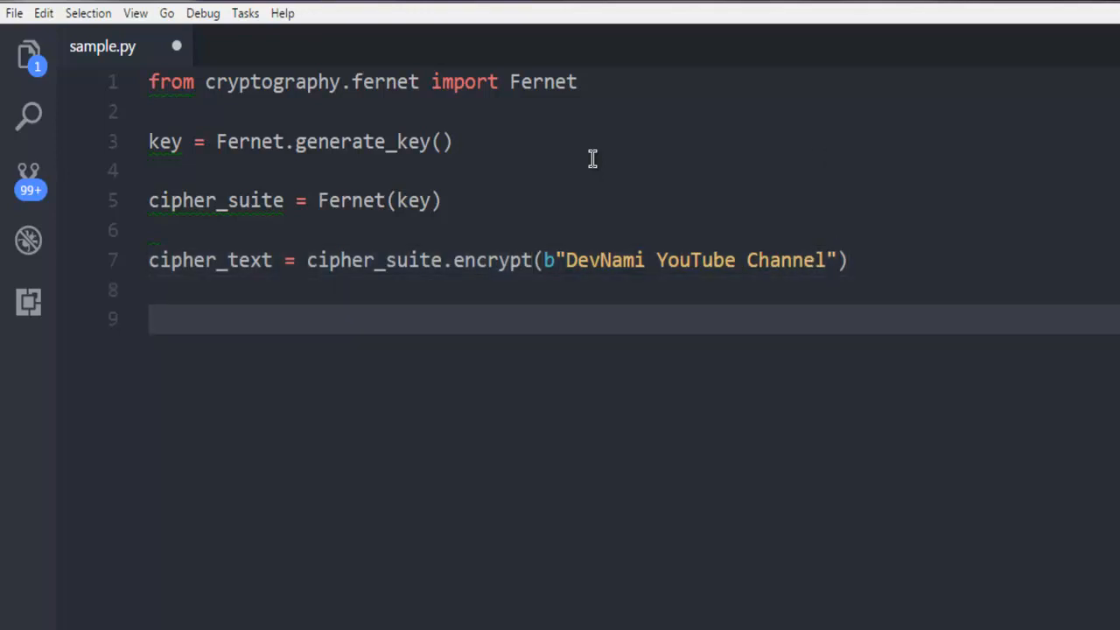
type("pr")
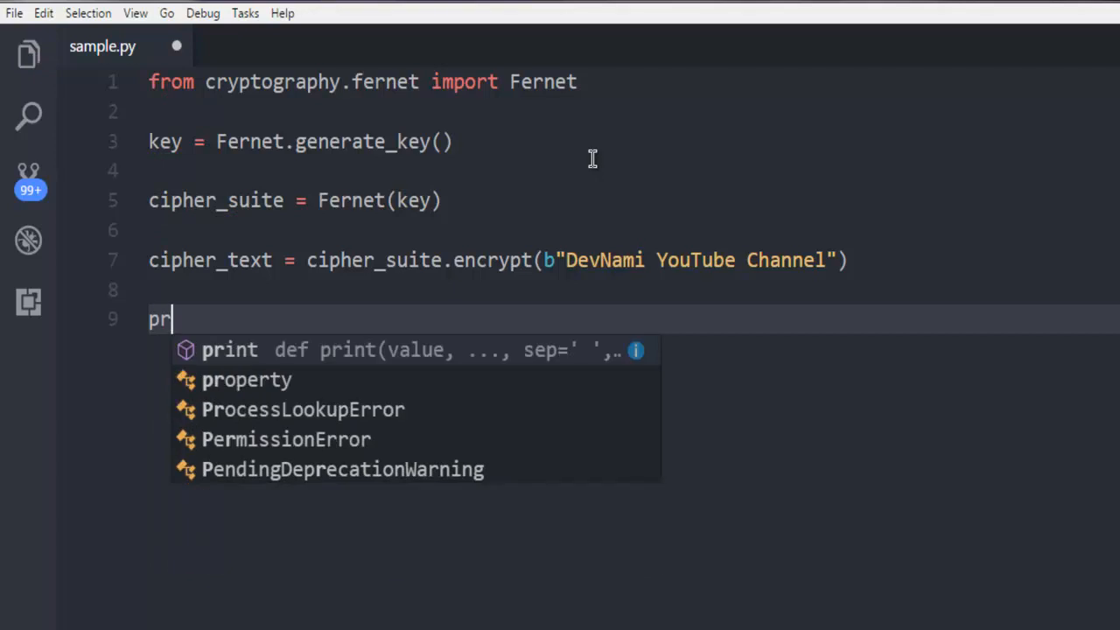
type("int(c")
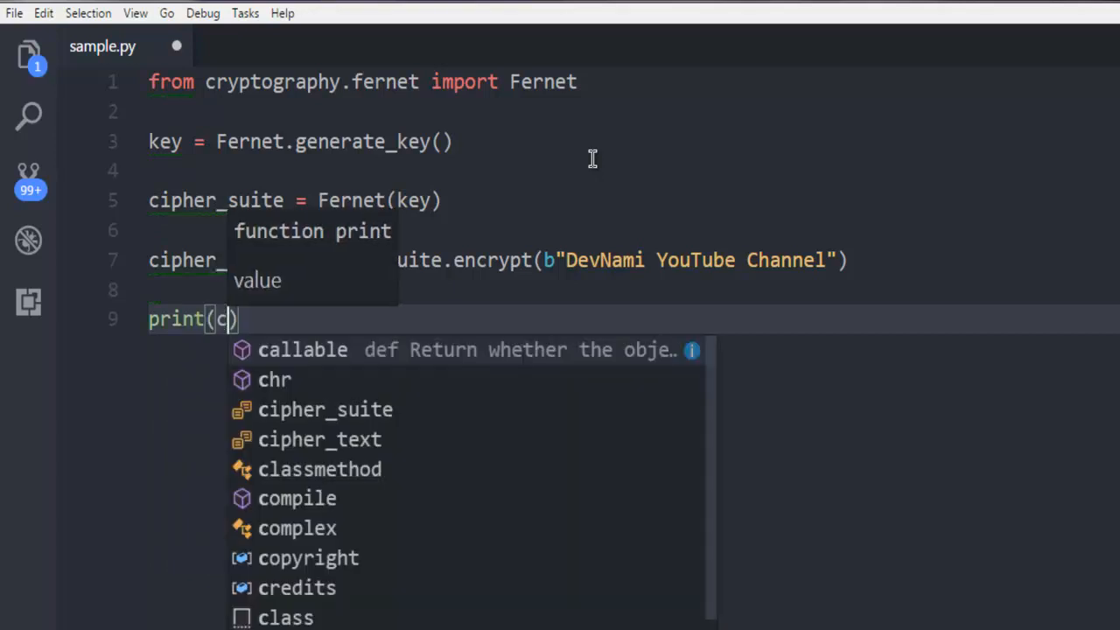
type("ipher_te")
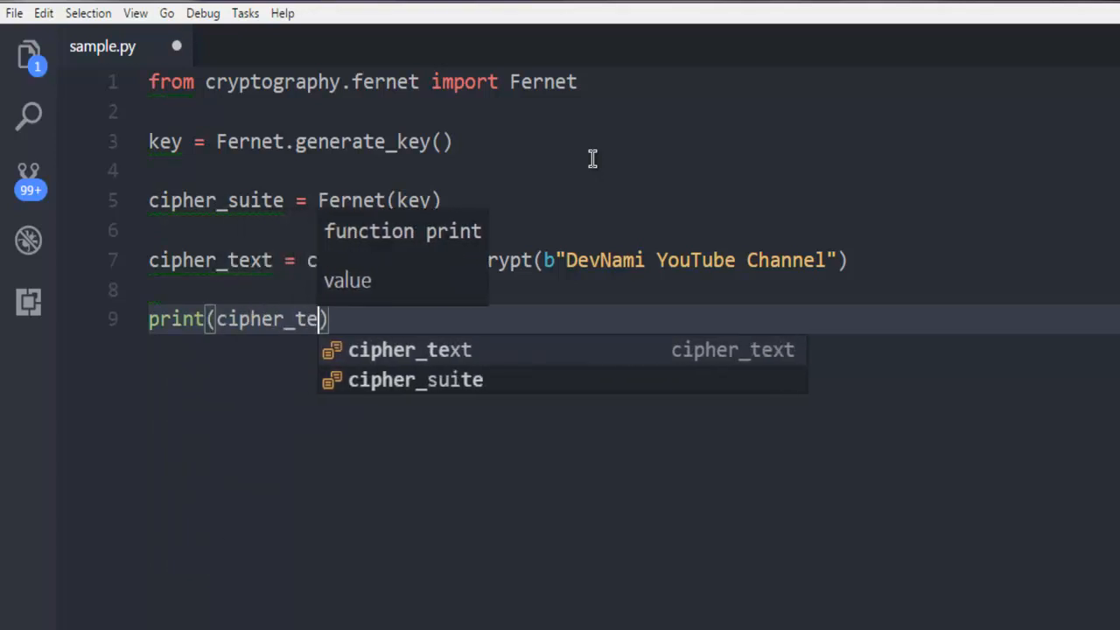
key("Enter")
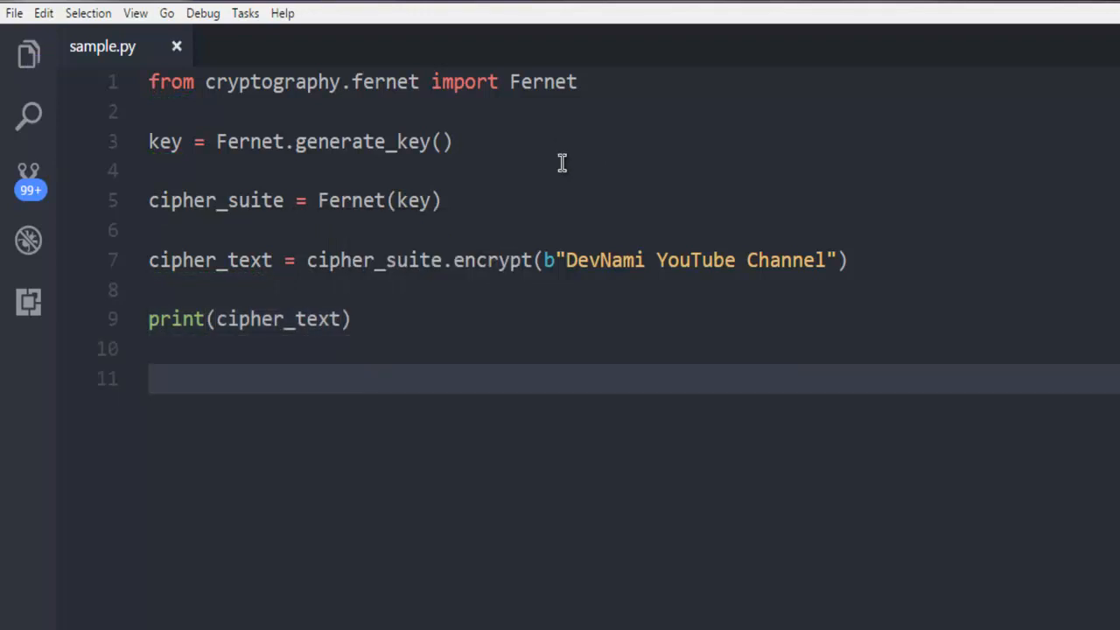
- Add original_text = cipher_suite.decrypt(cipher_text) to recover the original bytes
type("ori")
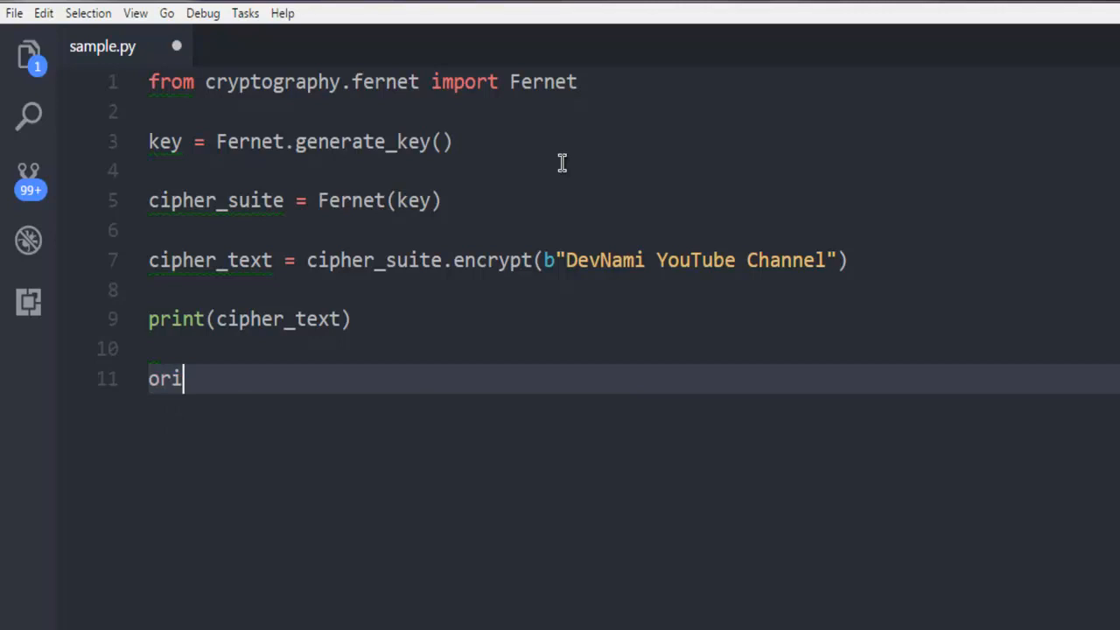
type("ginal_")
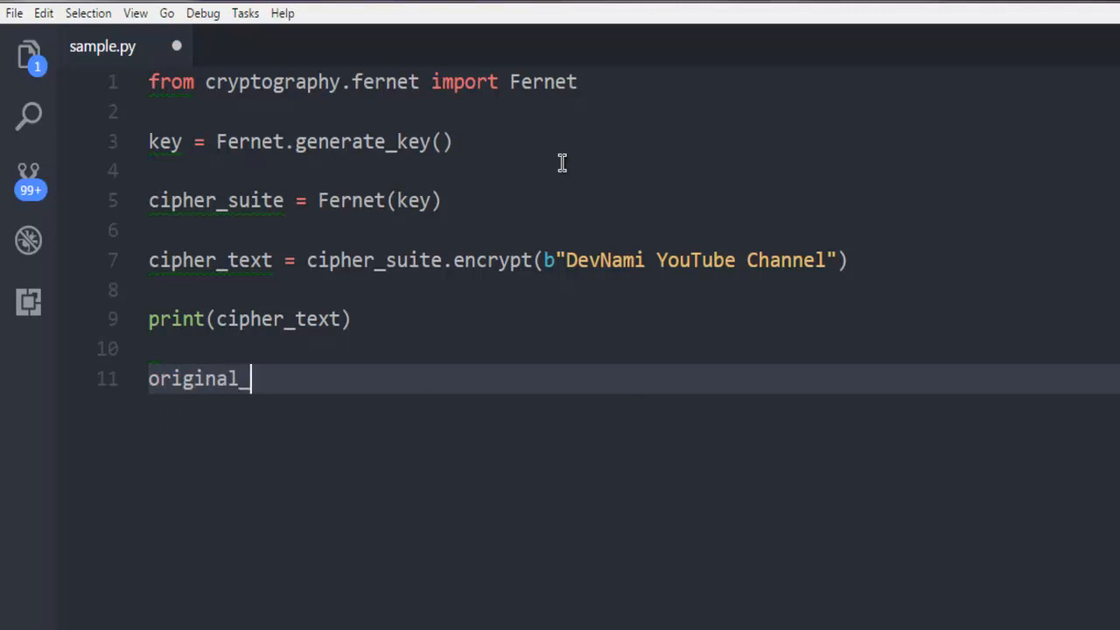
type("text")
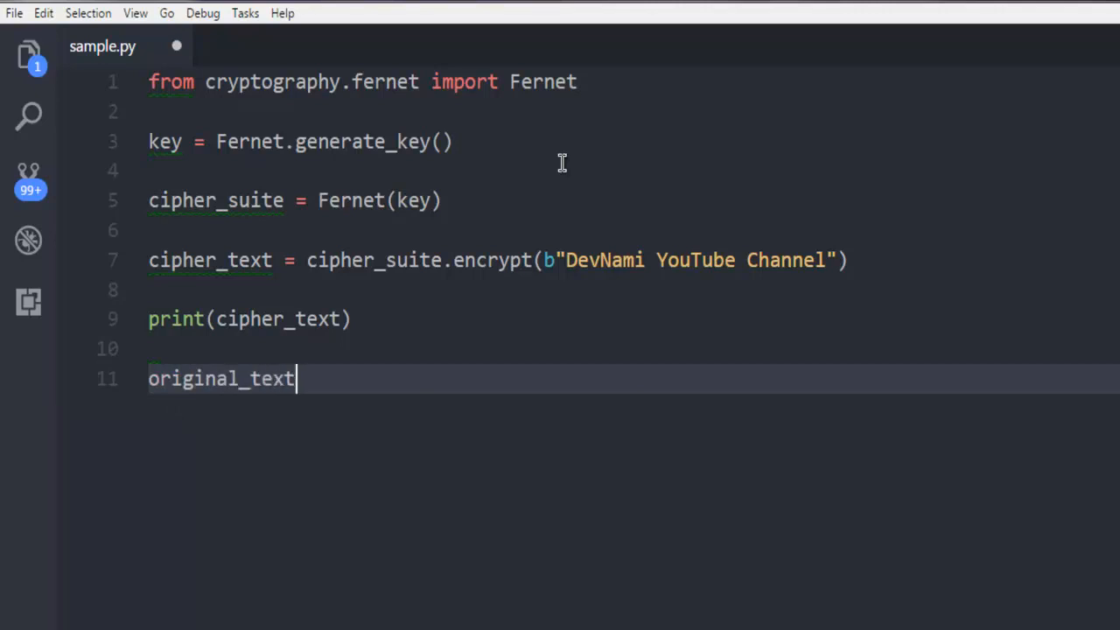
type("= c")
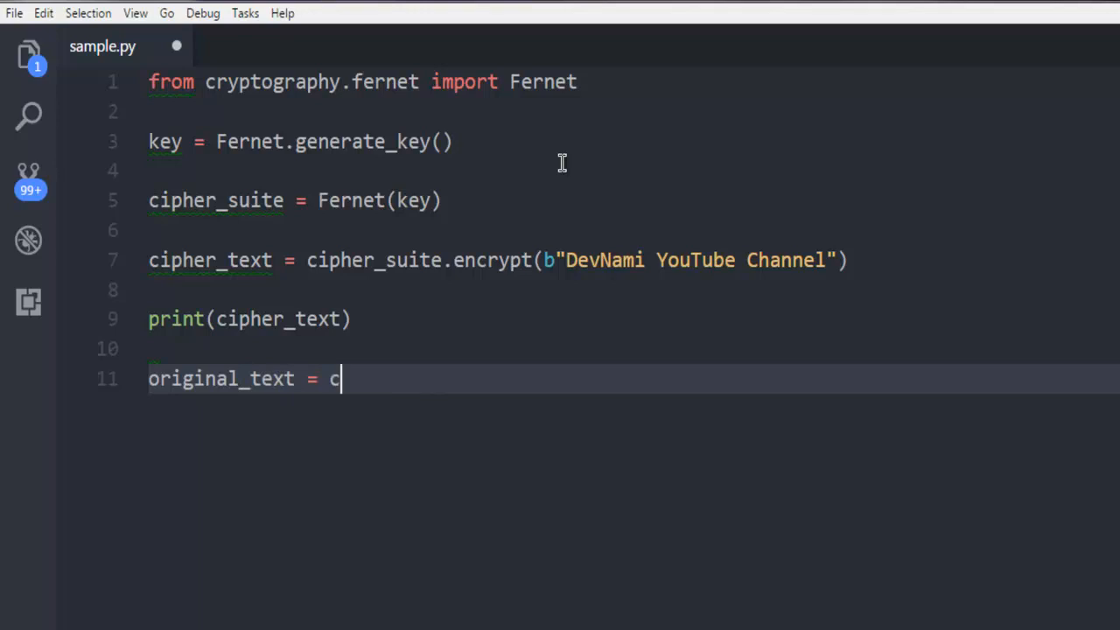
type("ipher_suite.decrypt(")
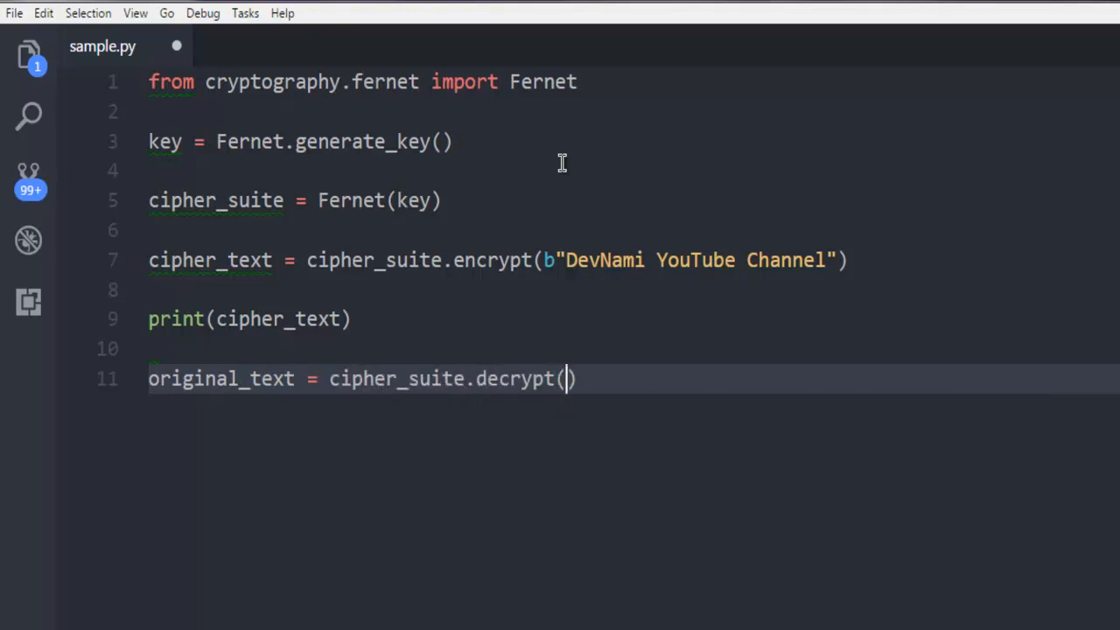
type("c")
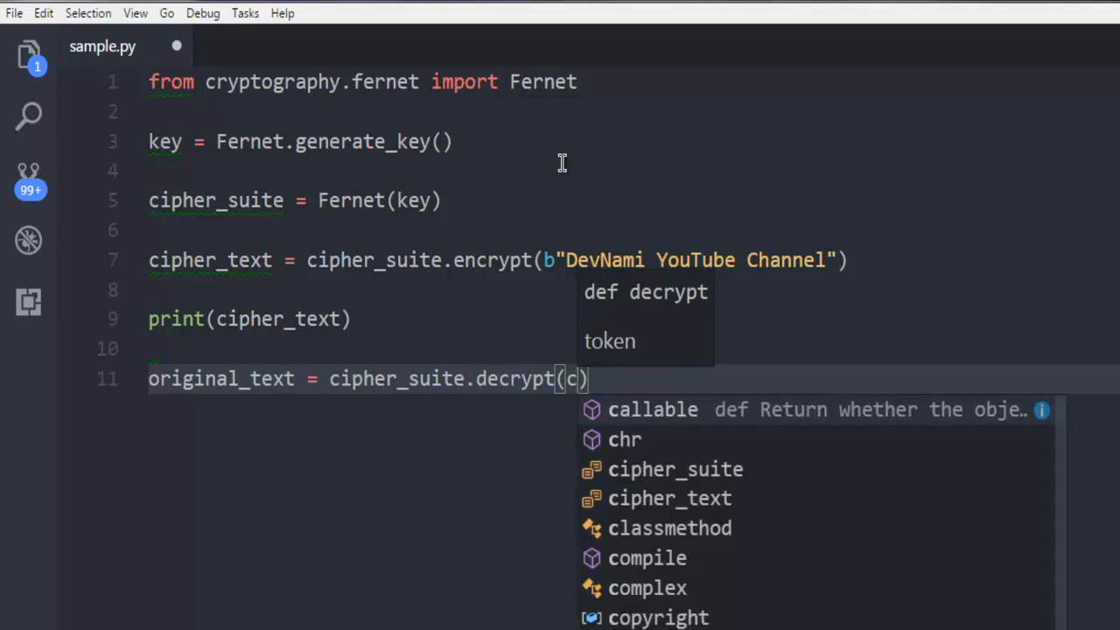
type("ipher_text")
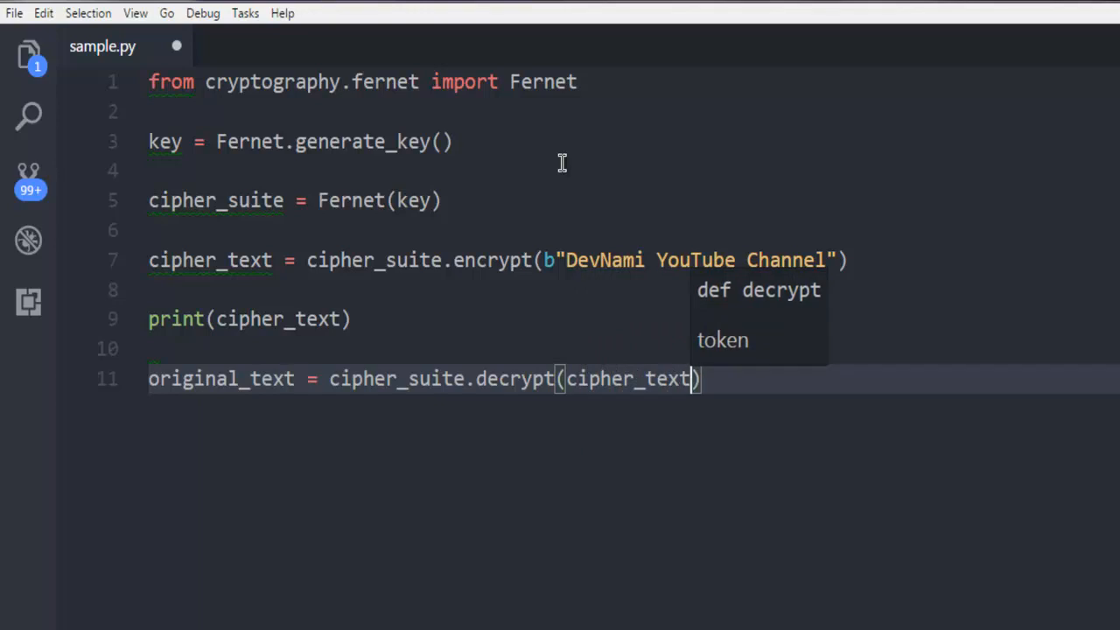
- Add print(original_text) on the next line to show the decrypted value
key("Enter")
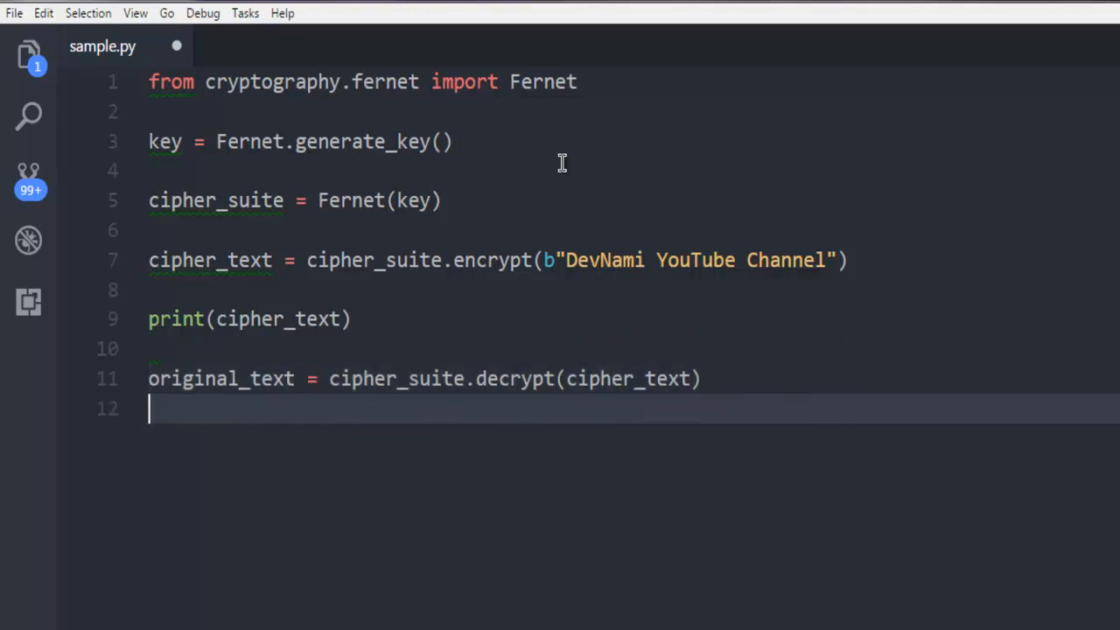
type("pr")
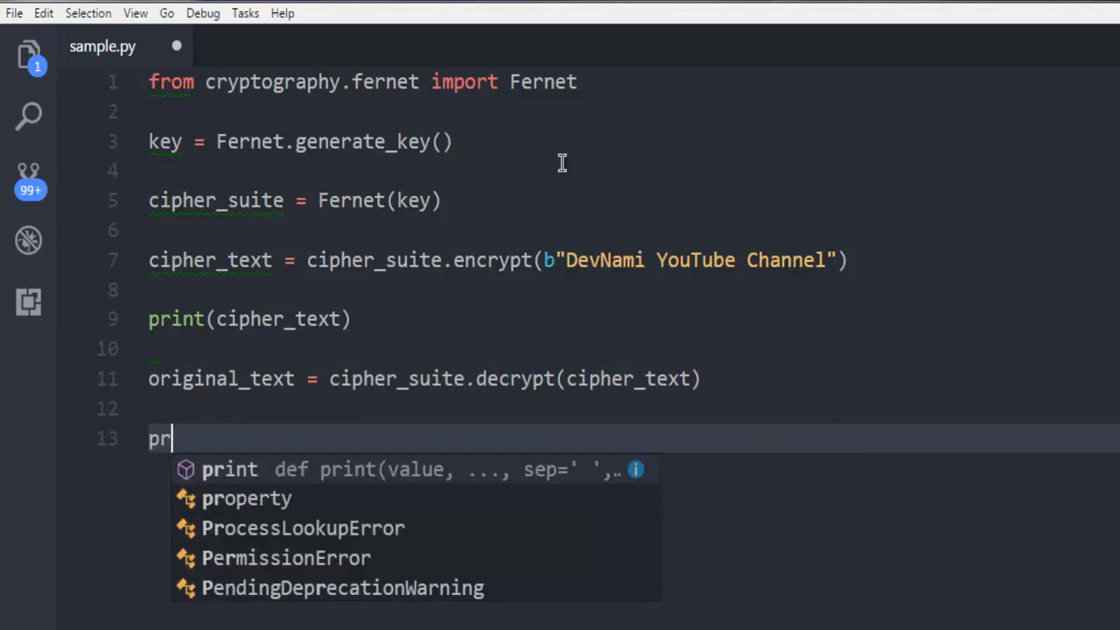
type("print(")
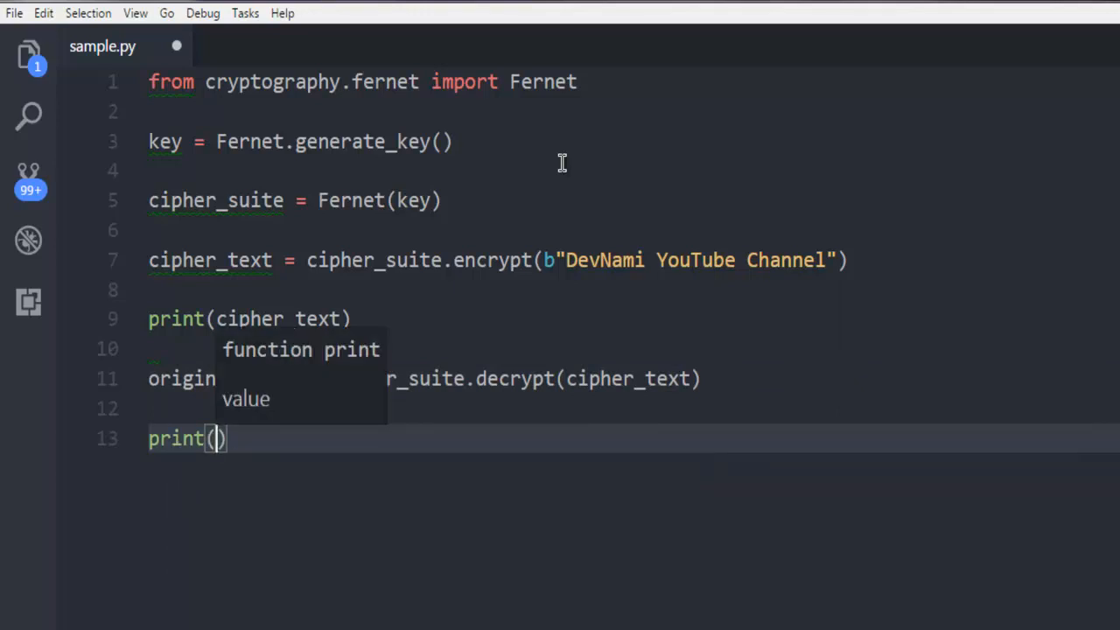
type("original_text")
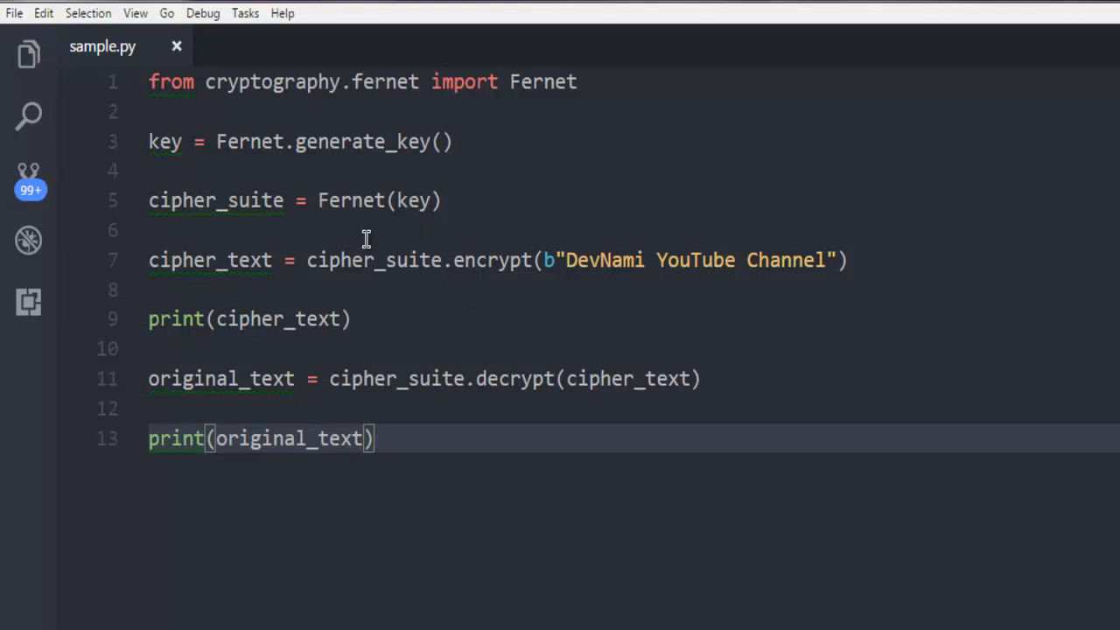
mouse_move(397, 289)
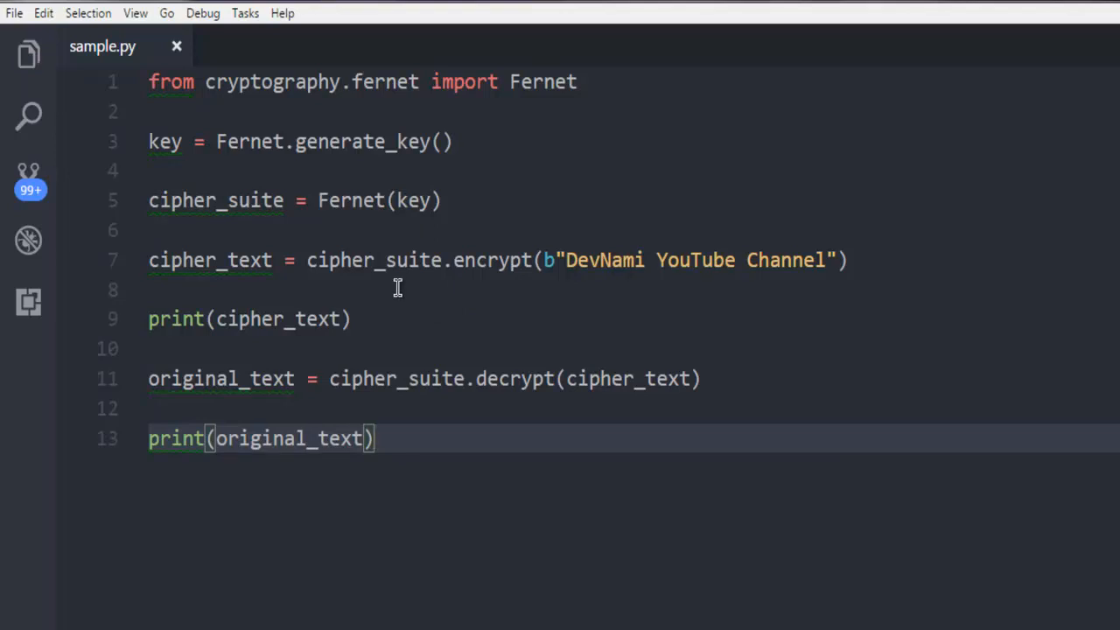
double_click(280, 318)
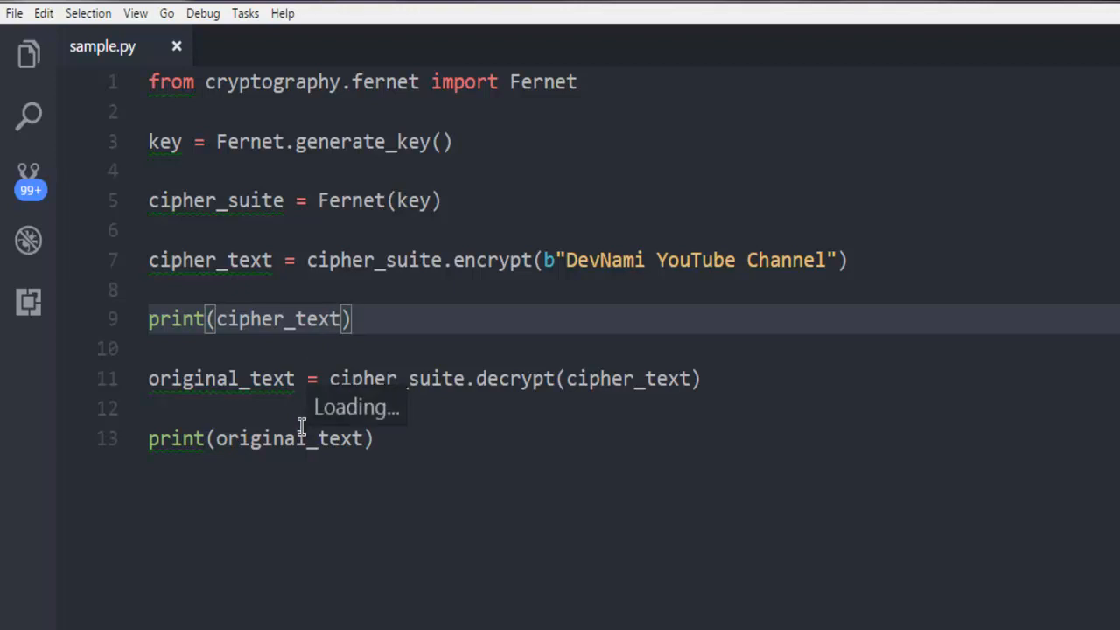
mouse_move(377, 360)
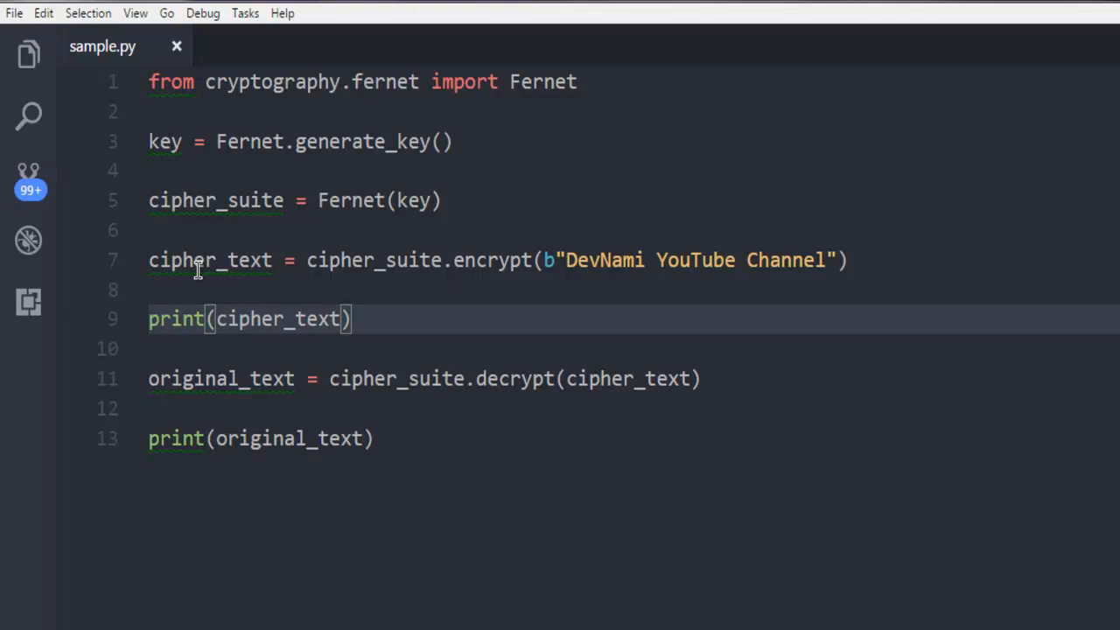
mouse_move(525, 259)
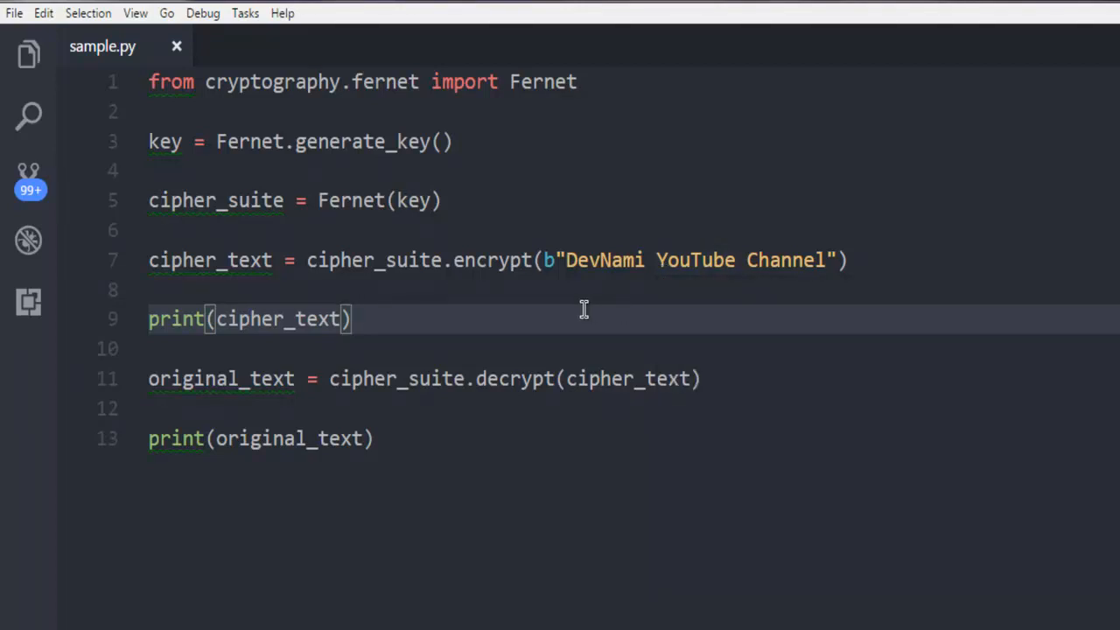
mouse_move(646, 389)
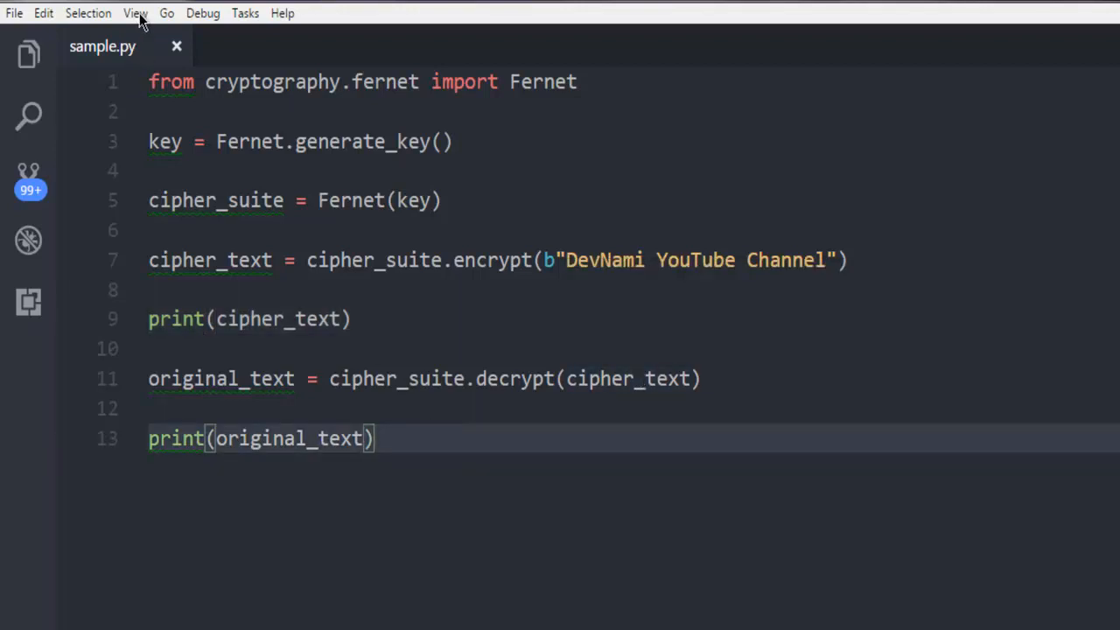
mouse_move(605, 541)
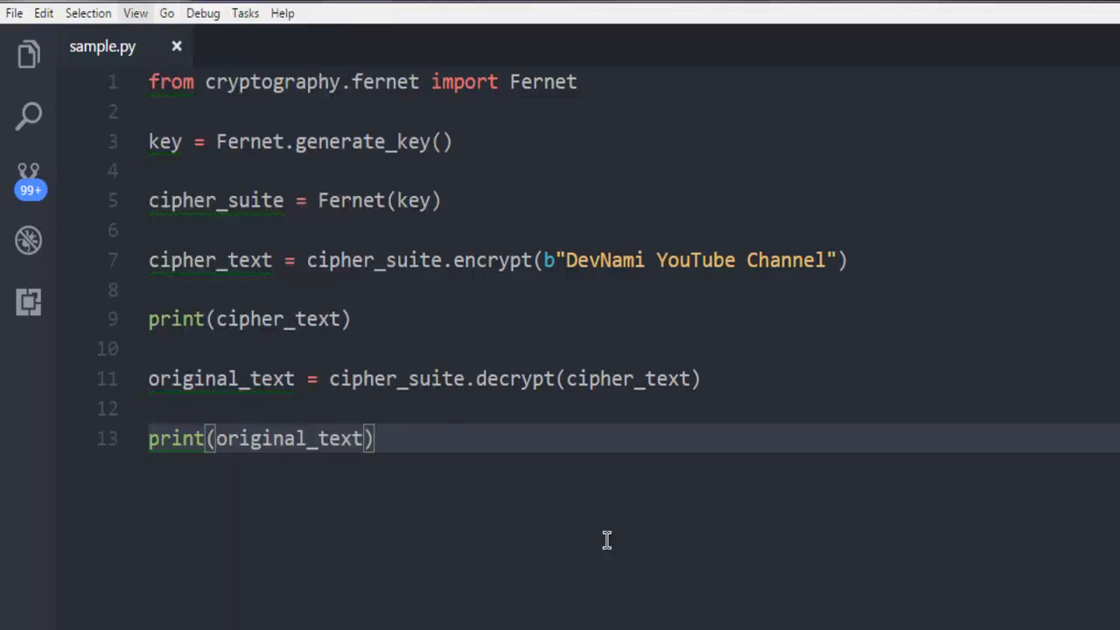
- Switch the Command Prompt to drive D and change into the Files folder
left_click(134, 12)
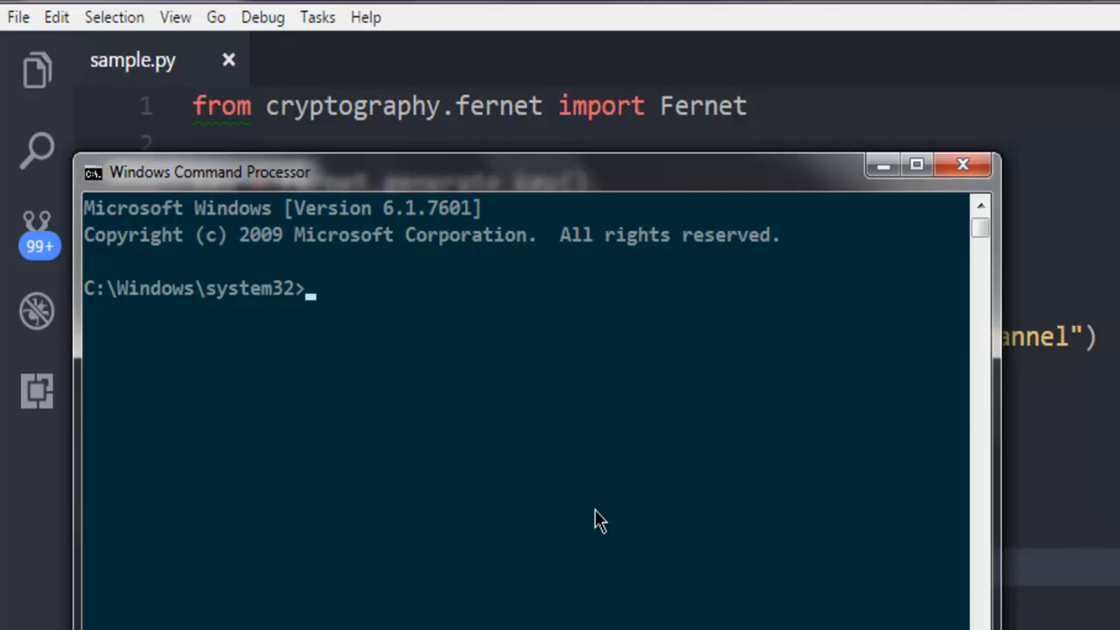
type("d:")
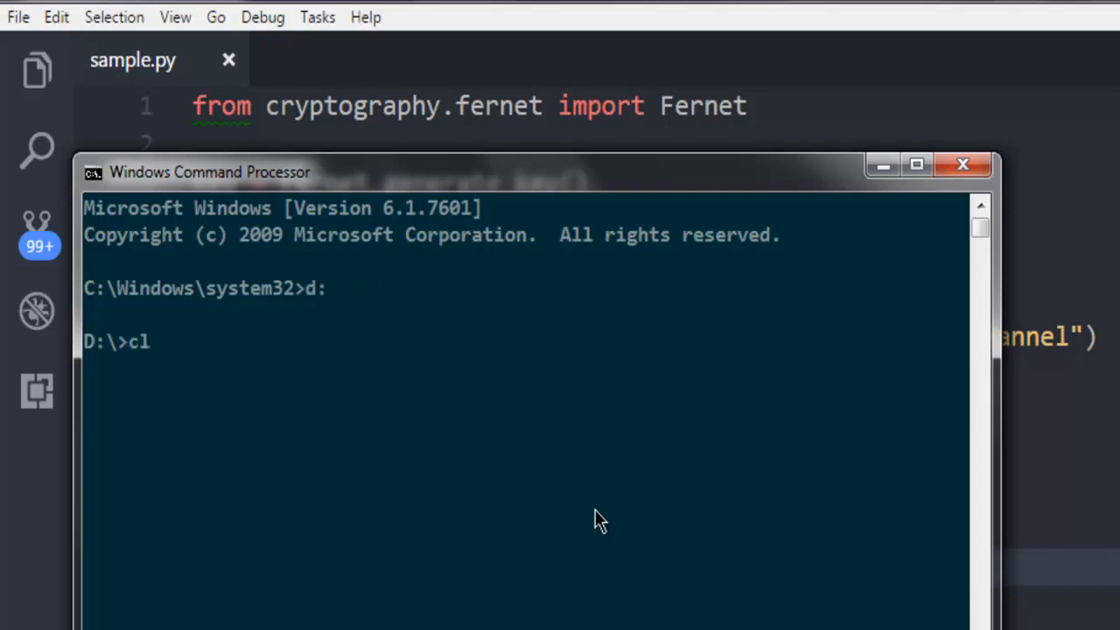
key("Enter")
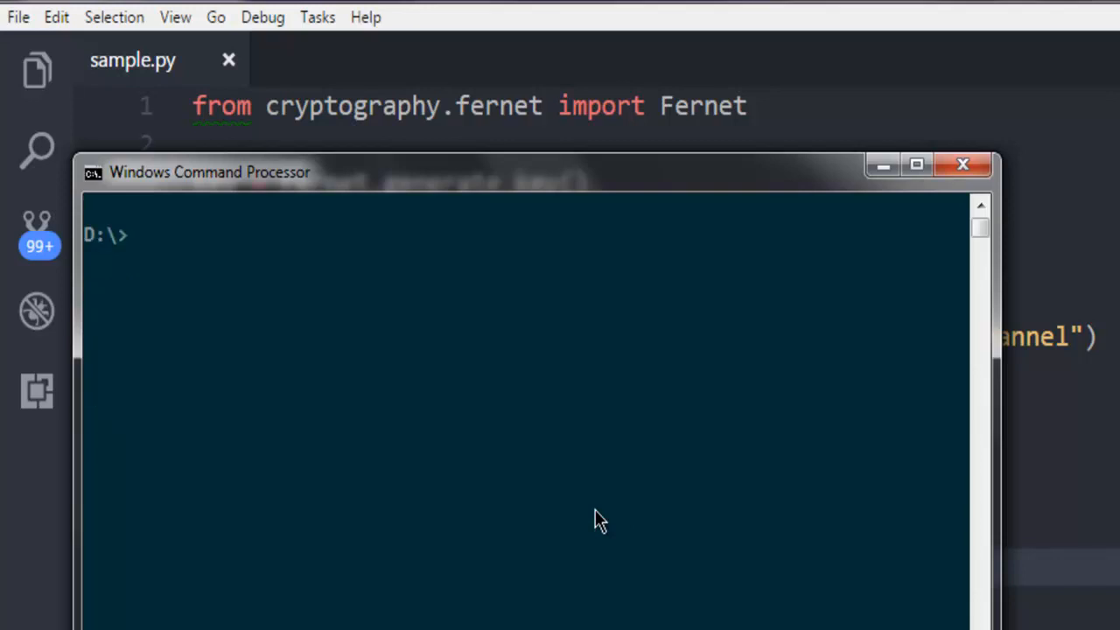
type("cd")
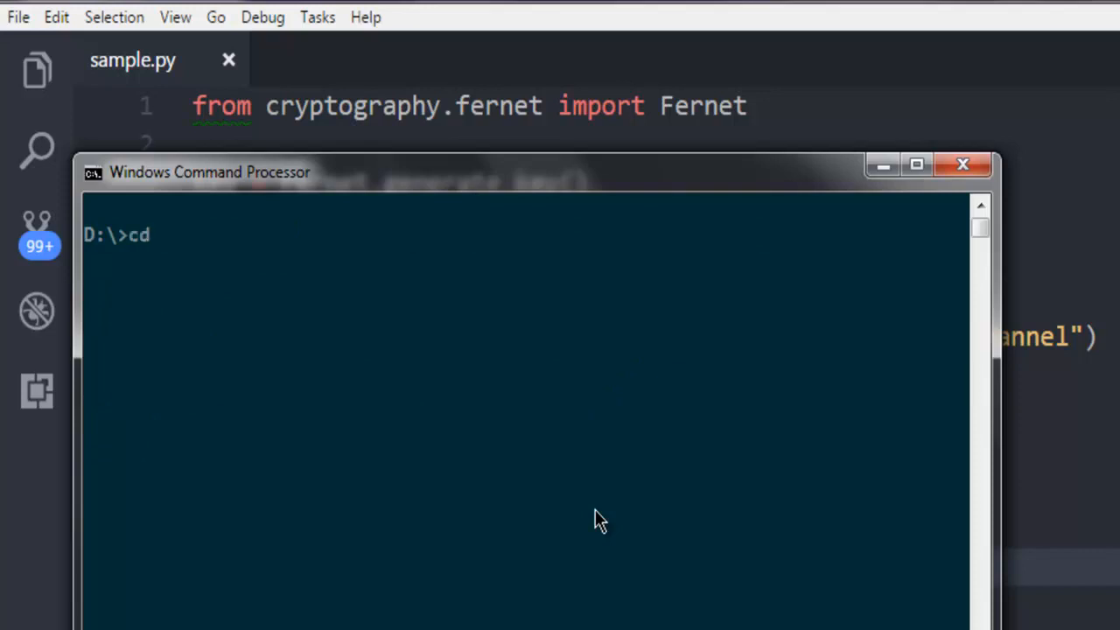
type("Files")
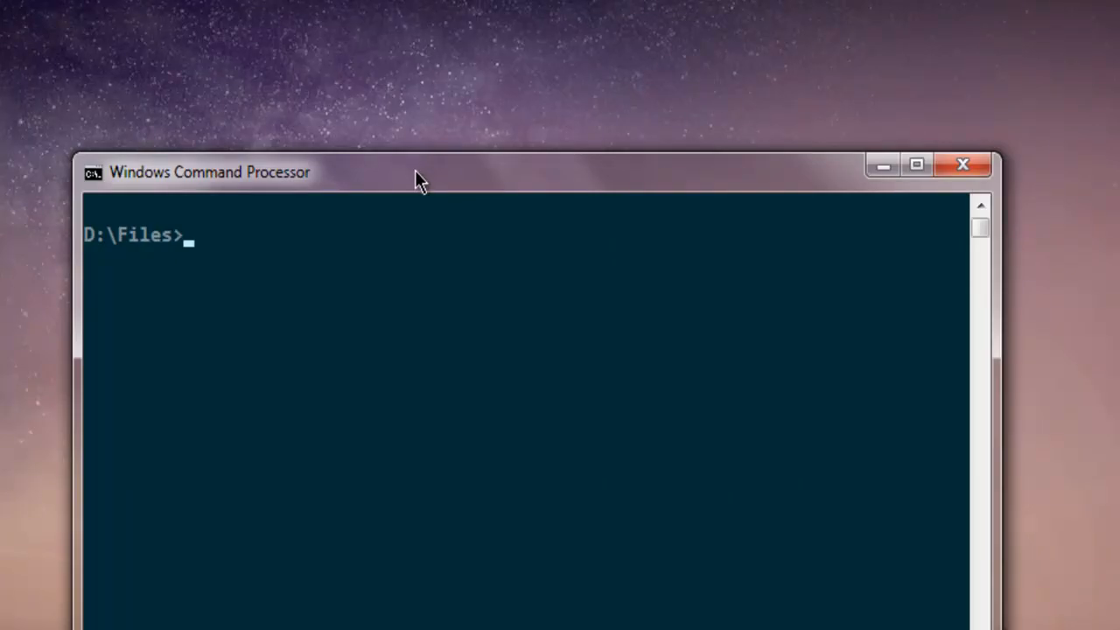
- Run python sample.py to print the encrypted token and the recovered byte string
type("python sample.")
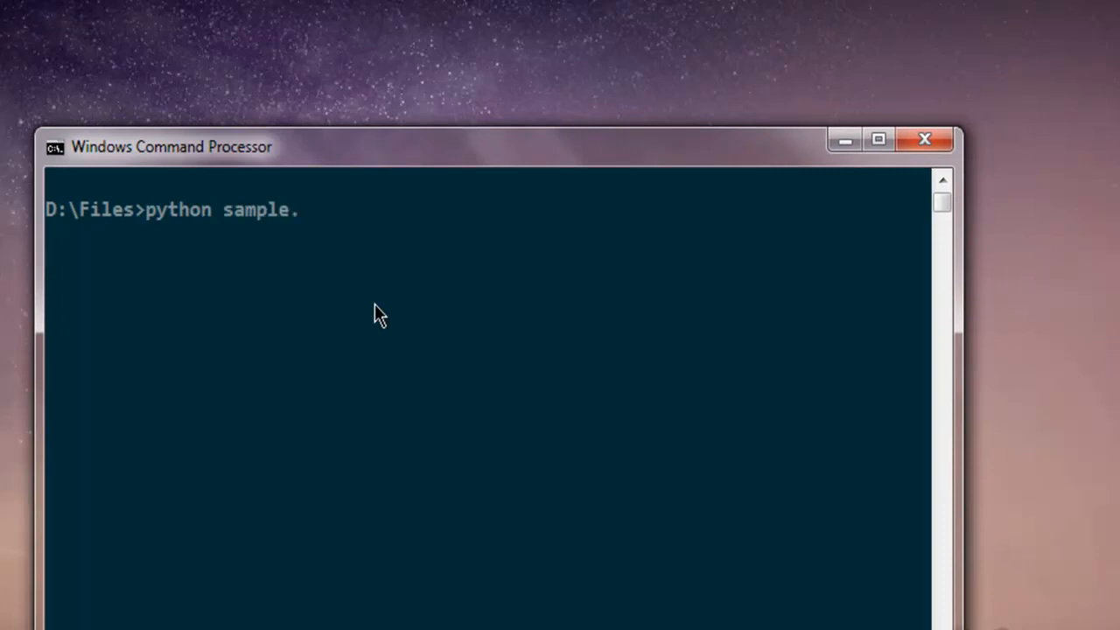
type("py")
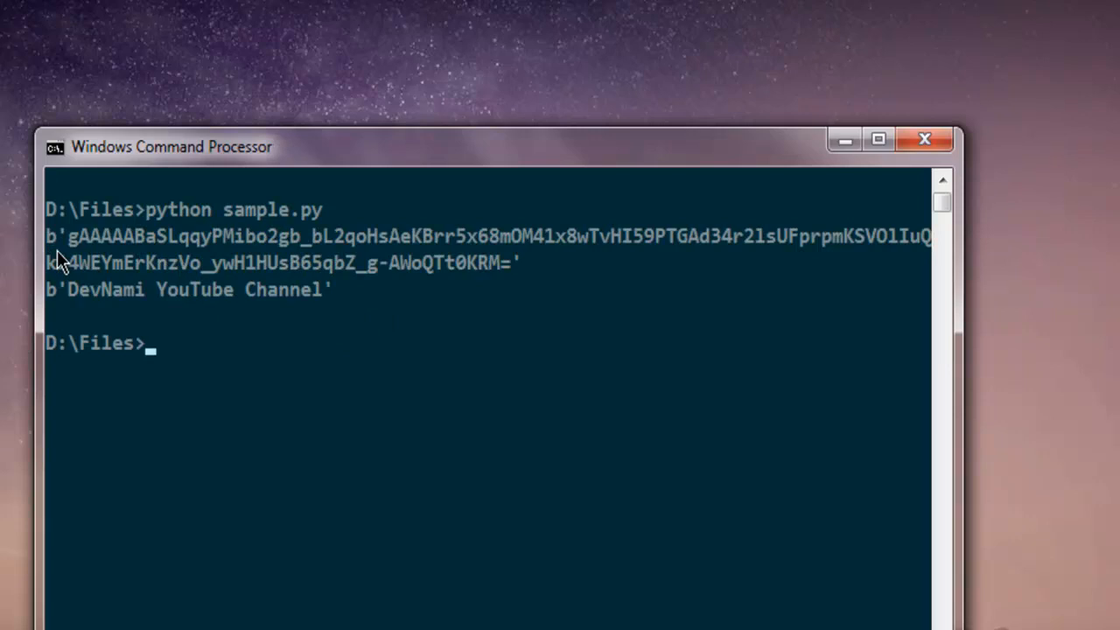
mouse_move(441, 271)
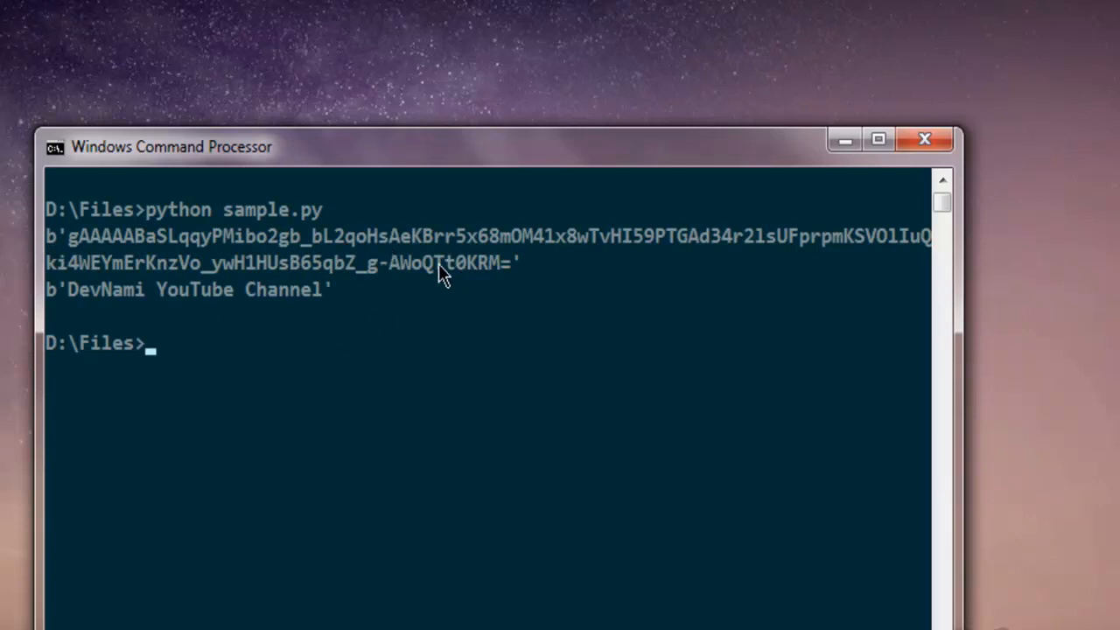
mouse_move(104, 301)
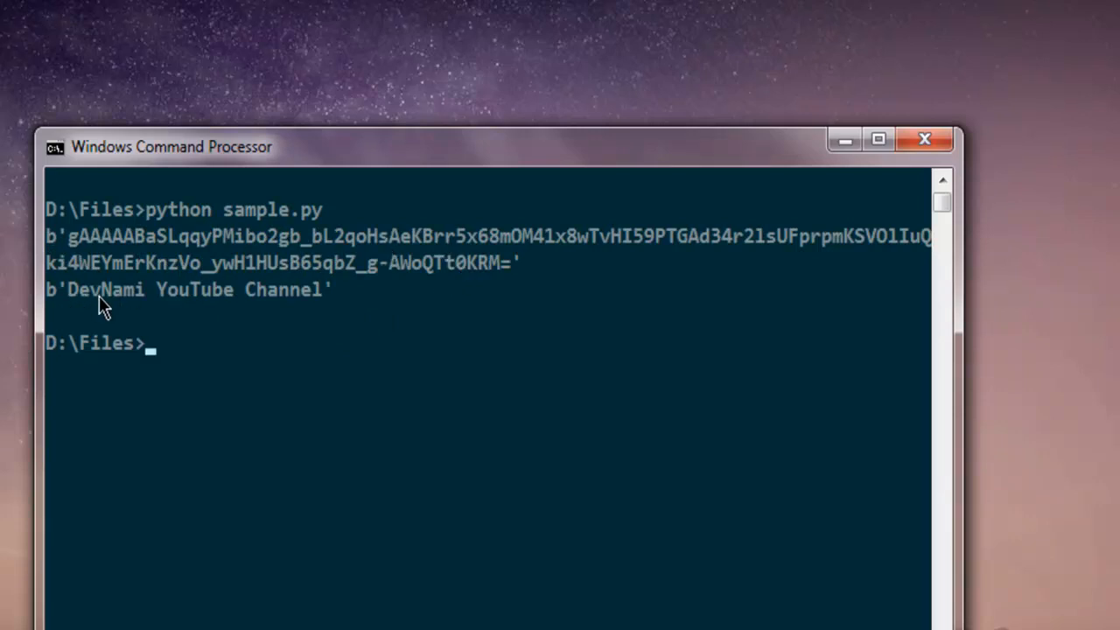
mouse_move(252, 312)
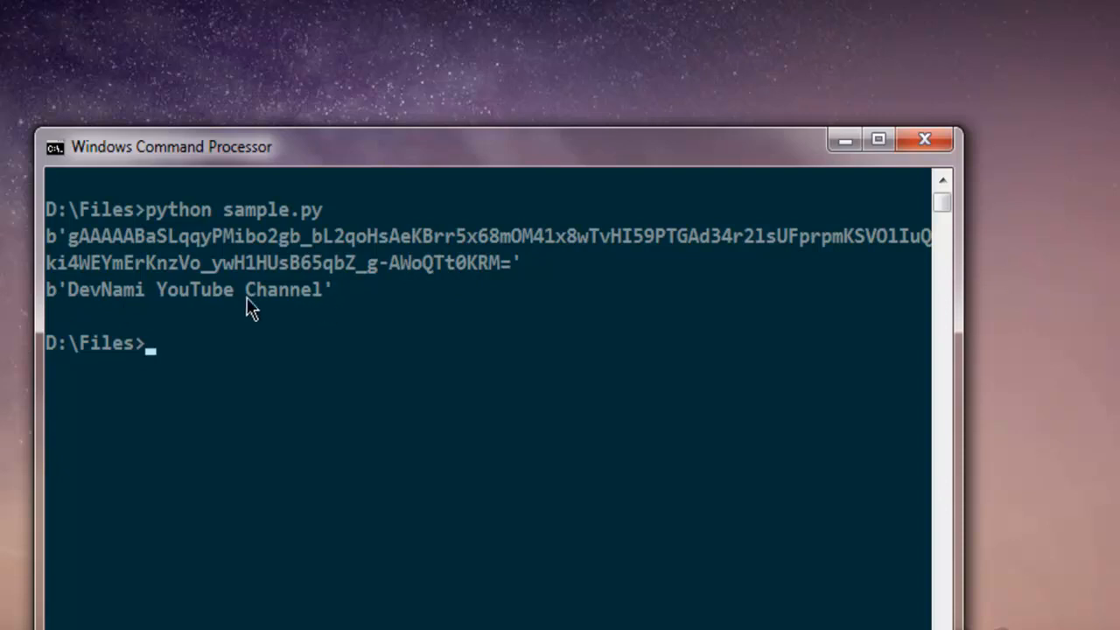